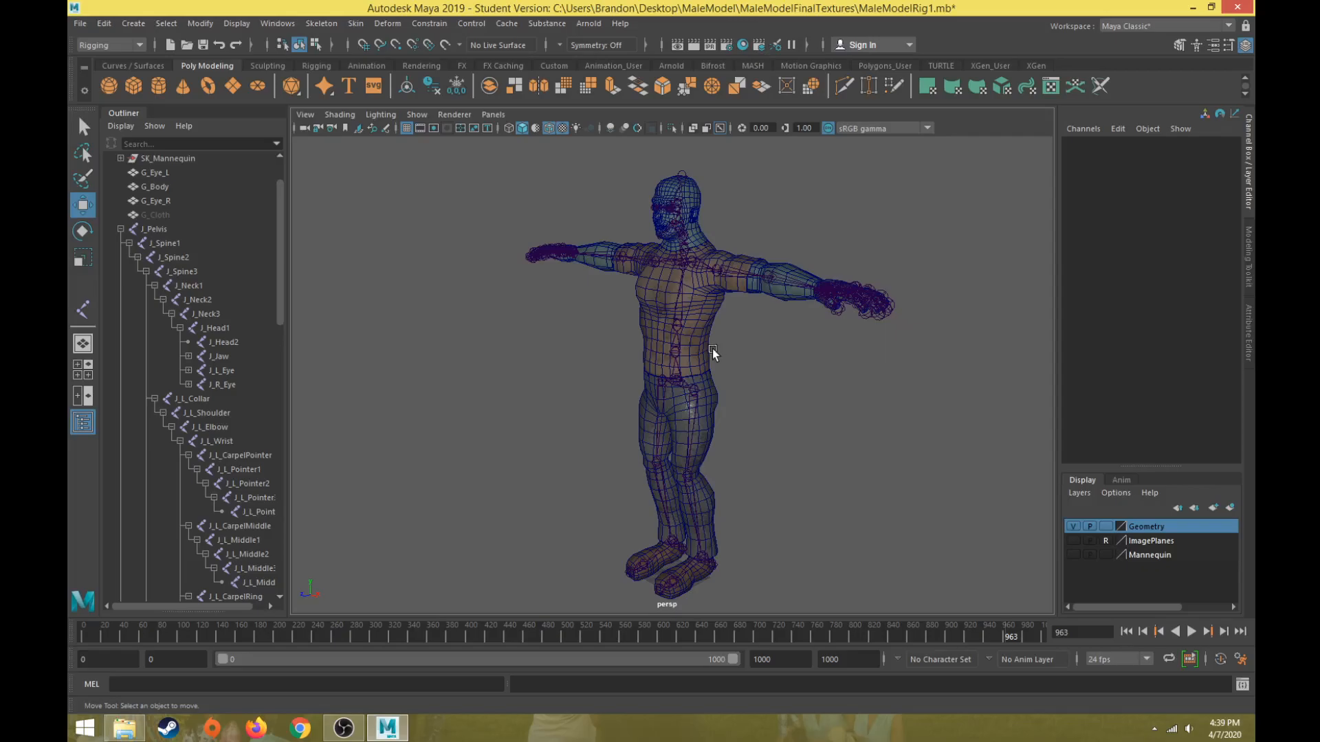
pyautogui.moveTo(677, 380)
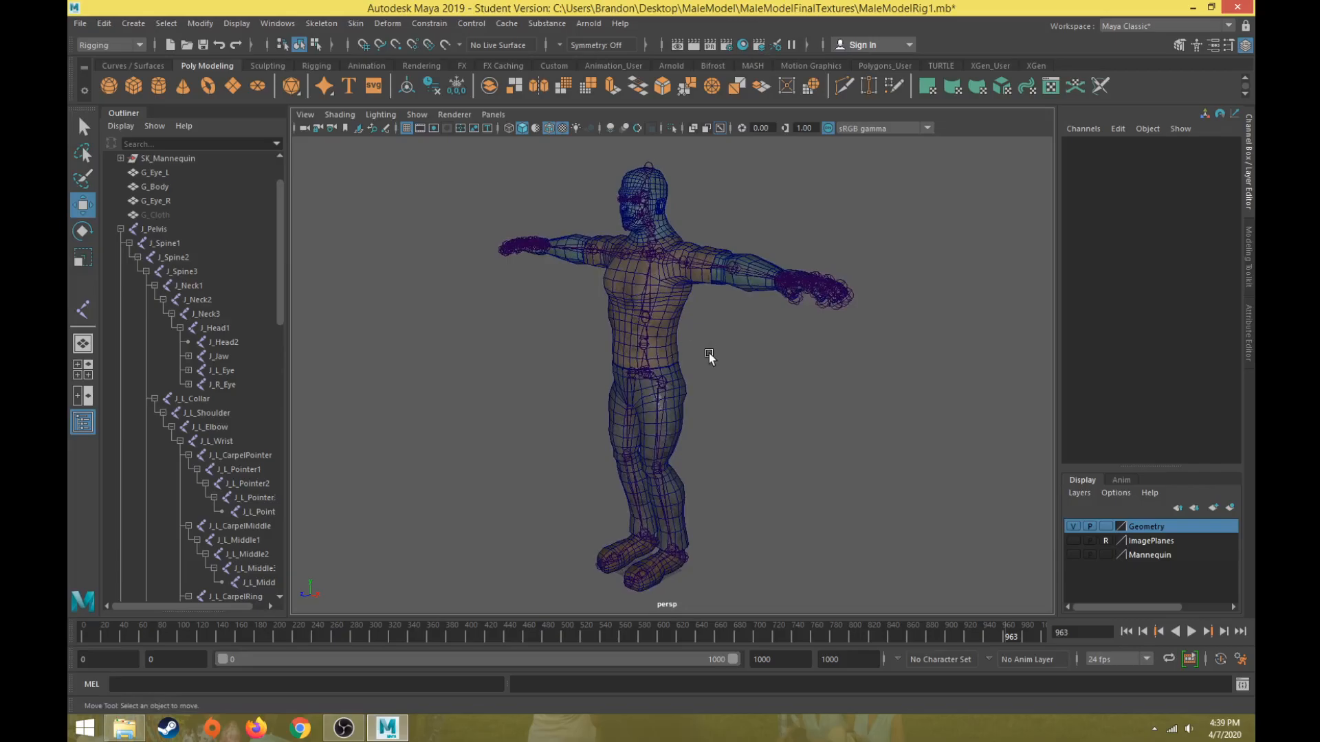
pyautogui.moveTo(659, 400)
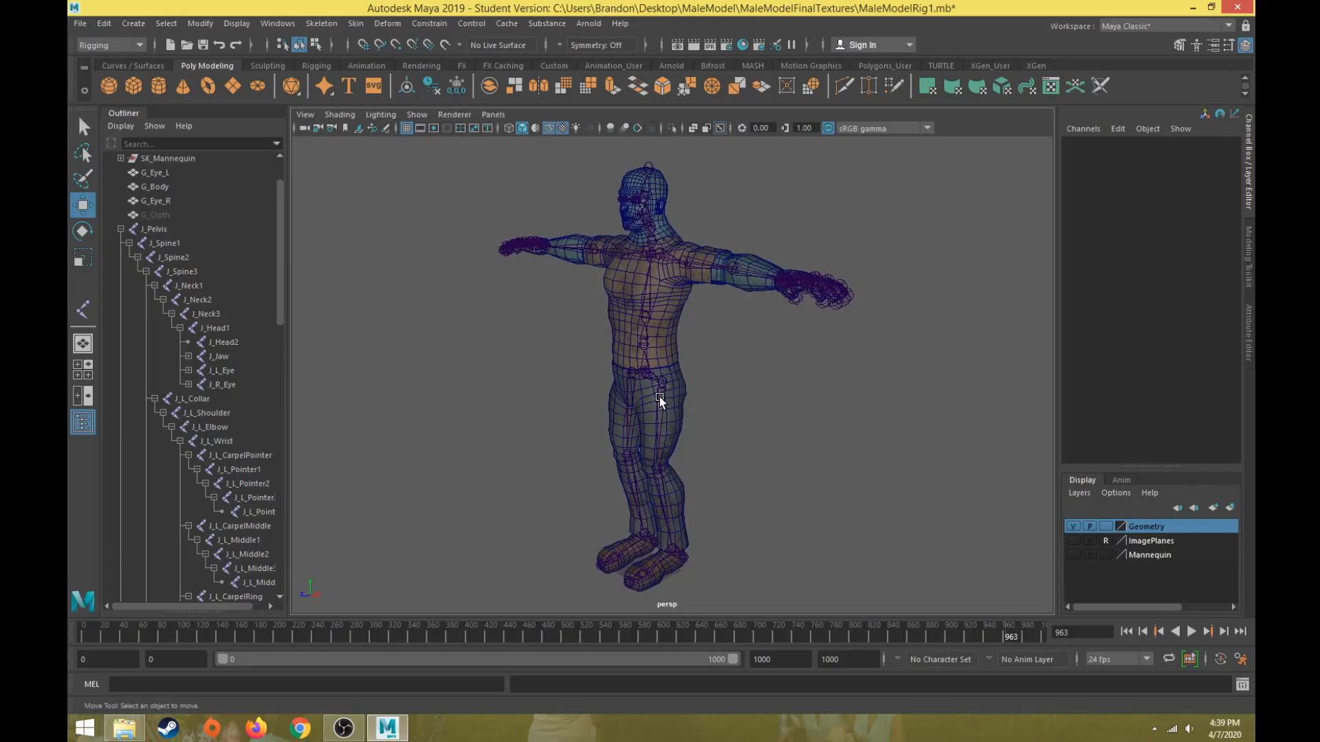
pyautogui.moveTo(699, 390)
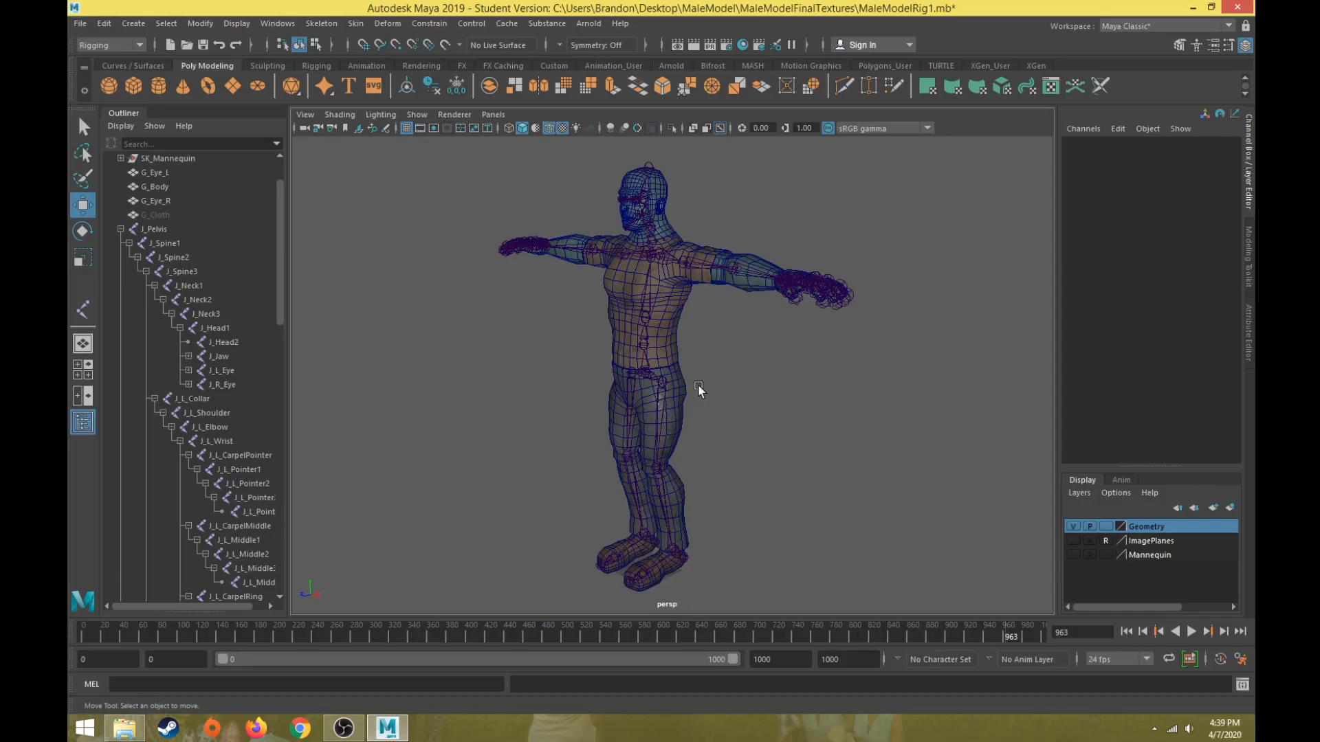
# Zoom in on the torso and hips and select the left hip joint J_L_Hip.
pyautogui.moveTo(698, 390); pyautogui.dragTo(727, 351)
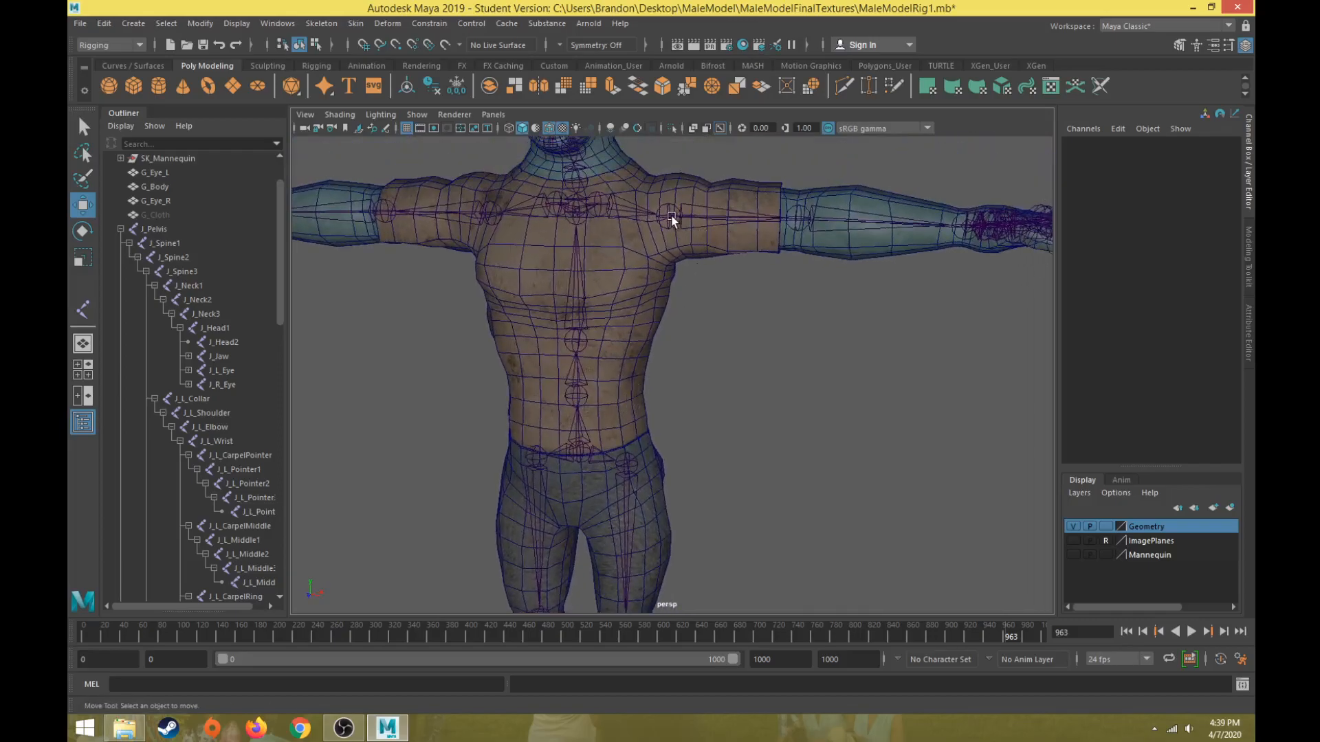
pyautogui.click(664, 214)
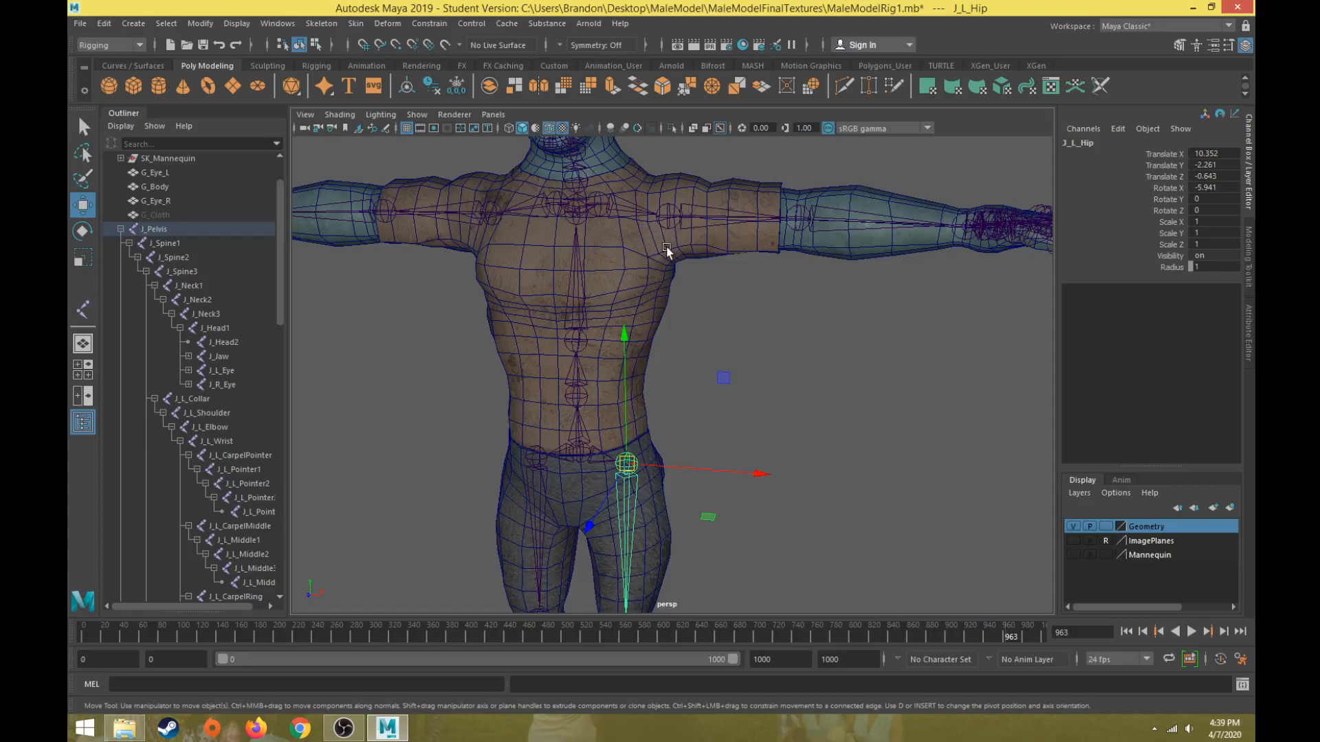
pyautogui.moveTo(686, 256)
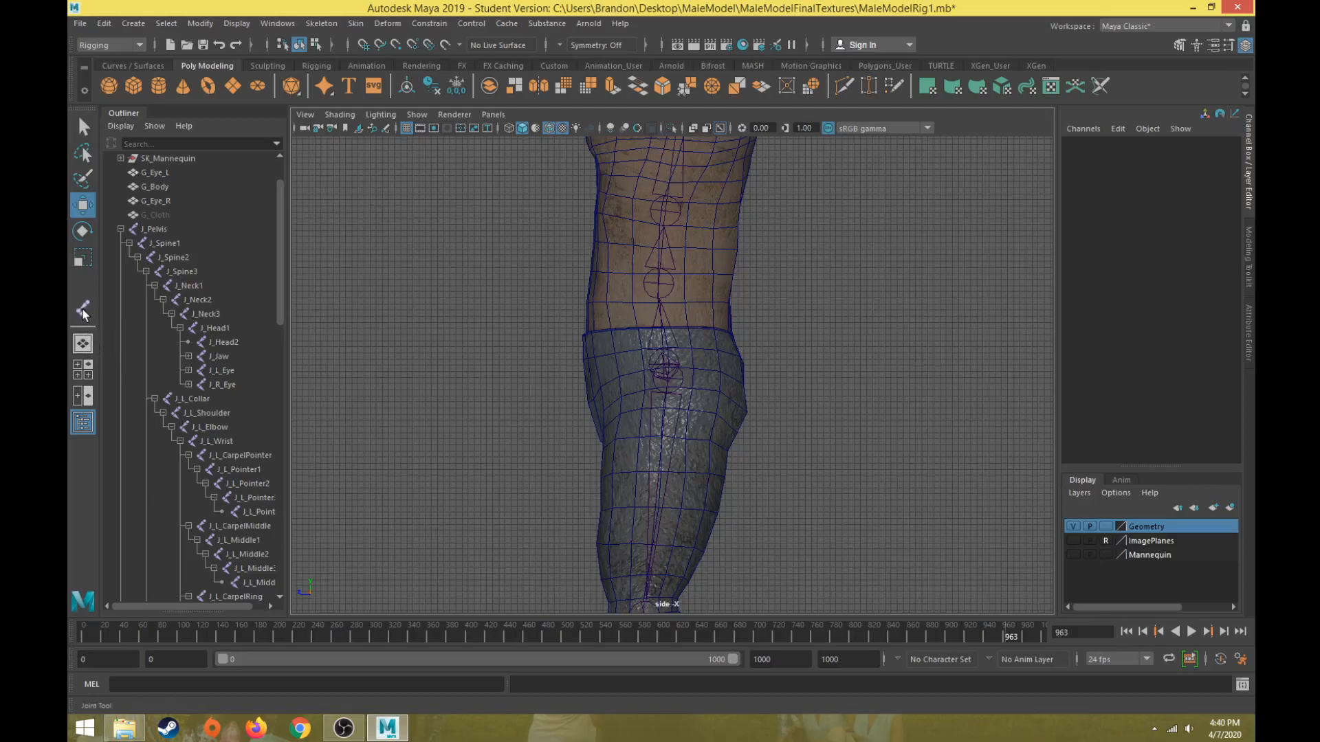
# Place a front helper joint at the left hip and move a back helper behind it.
pyautogui.click(83, 312)
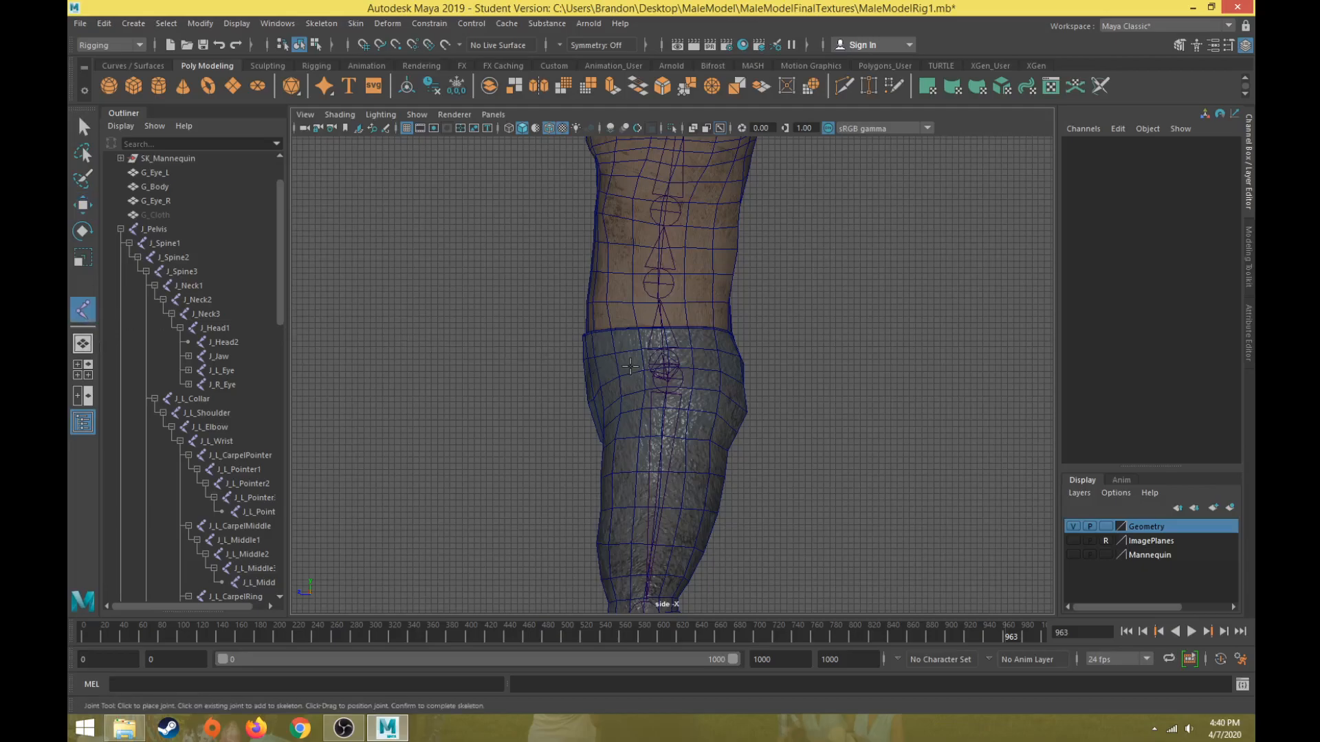
pyautogui.click(619, 382)
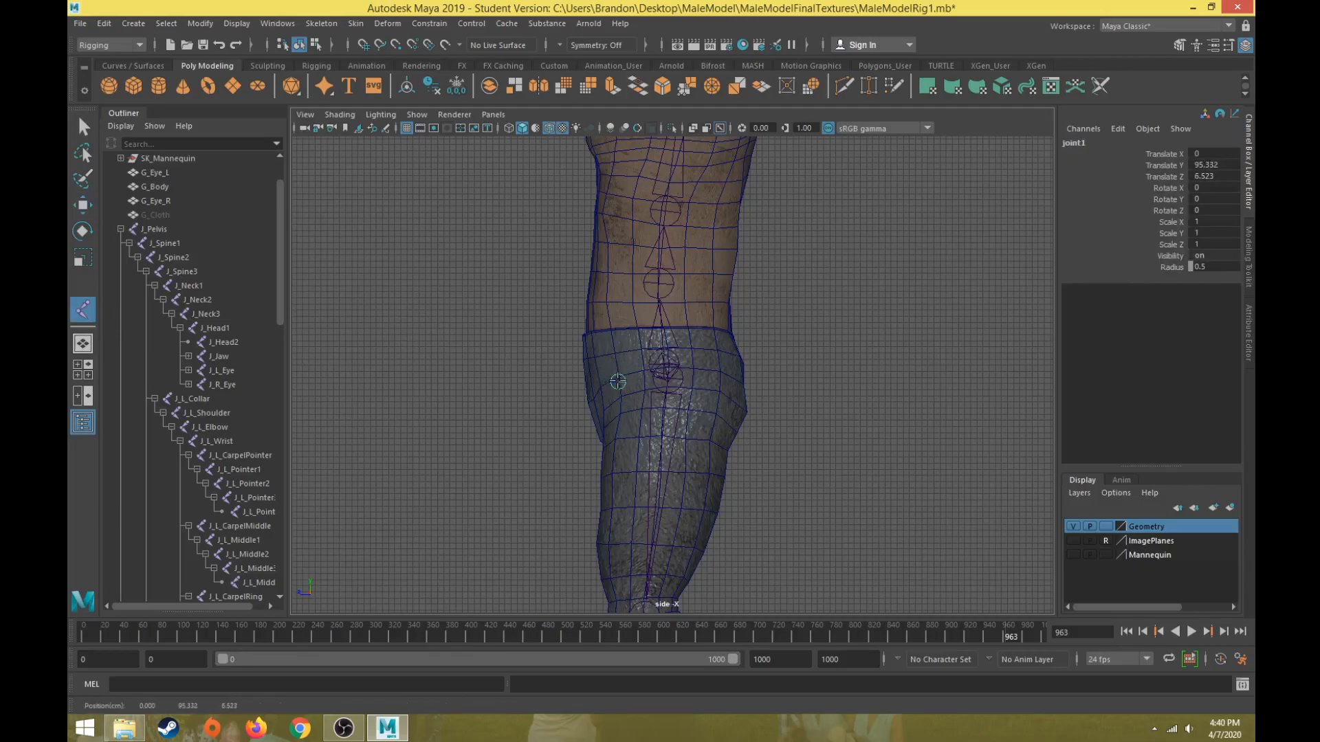
pyautogui.moveTo(617, 382); pyautogui.dragTo(604, 406)
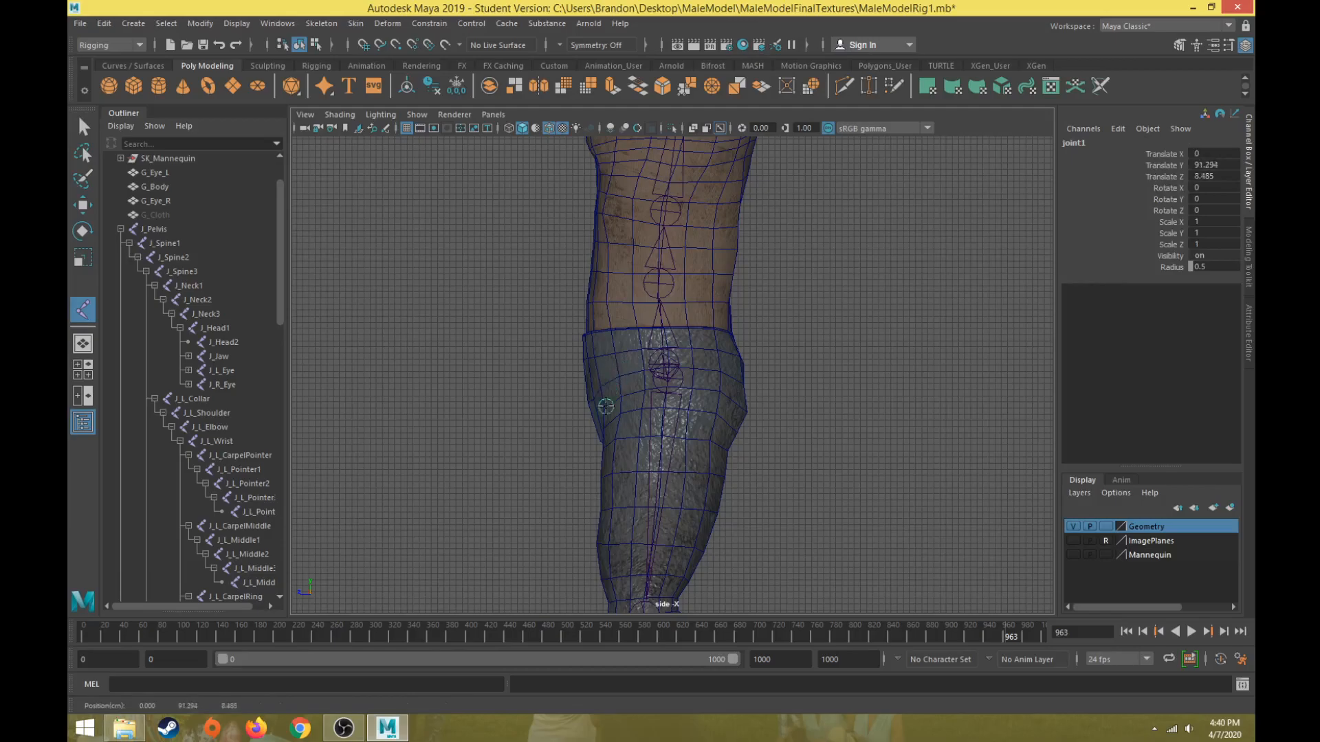
pyautogui.moveTo(605, 406); pyautogui.dragTo(619, 389)
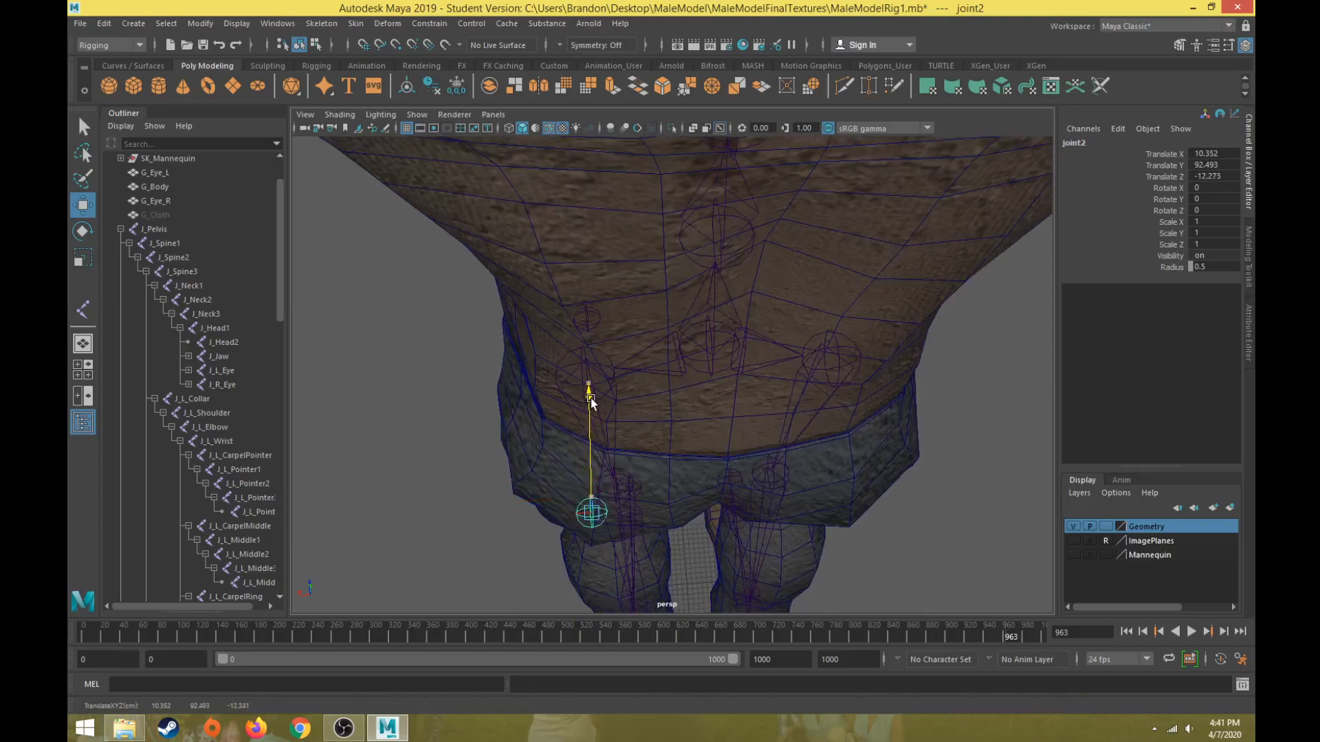
pyautogui.moveTo(589, 379); pyautogui.dragTo(732, 362)
pyautogui.write('J_L_Hip_F')
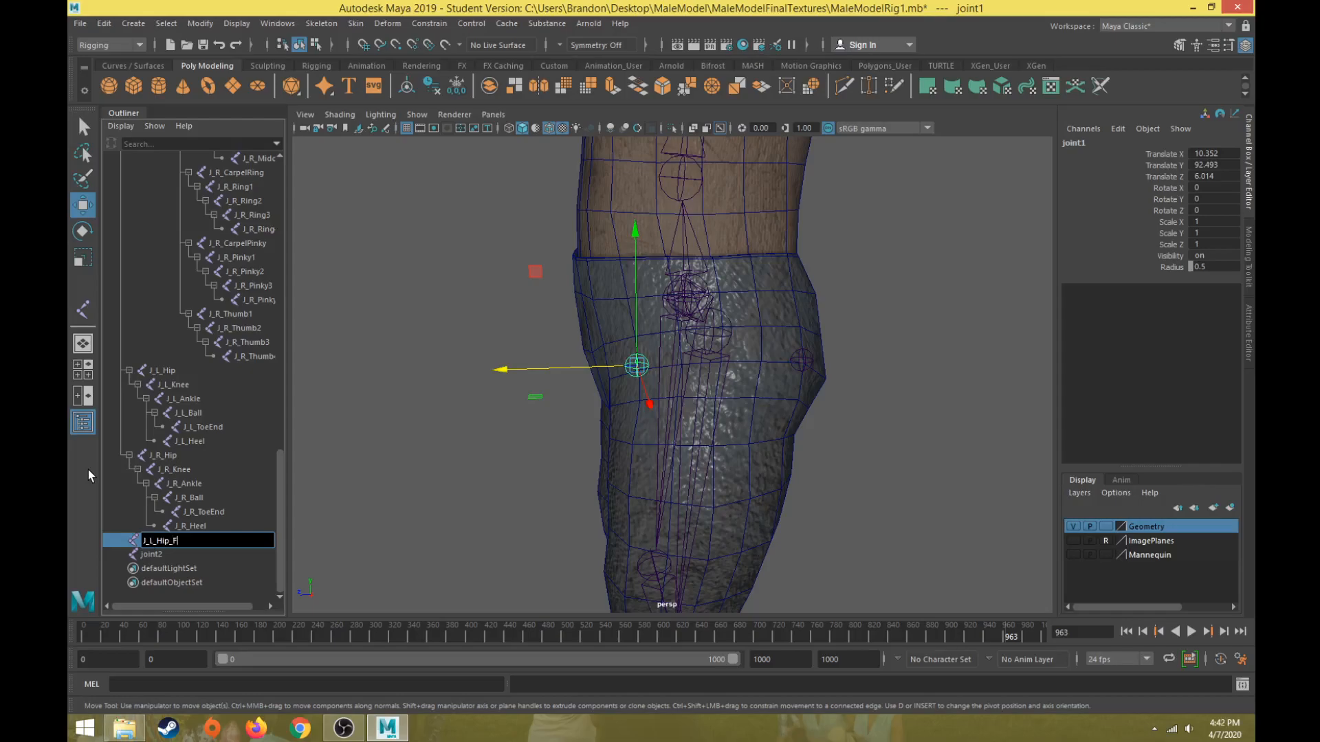
# Finish the '_Helper' names and select both hip helpers for parenting under J_L_Hip.
pyautogui.write('_Helper')
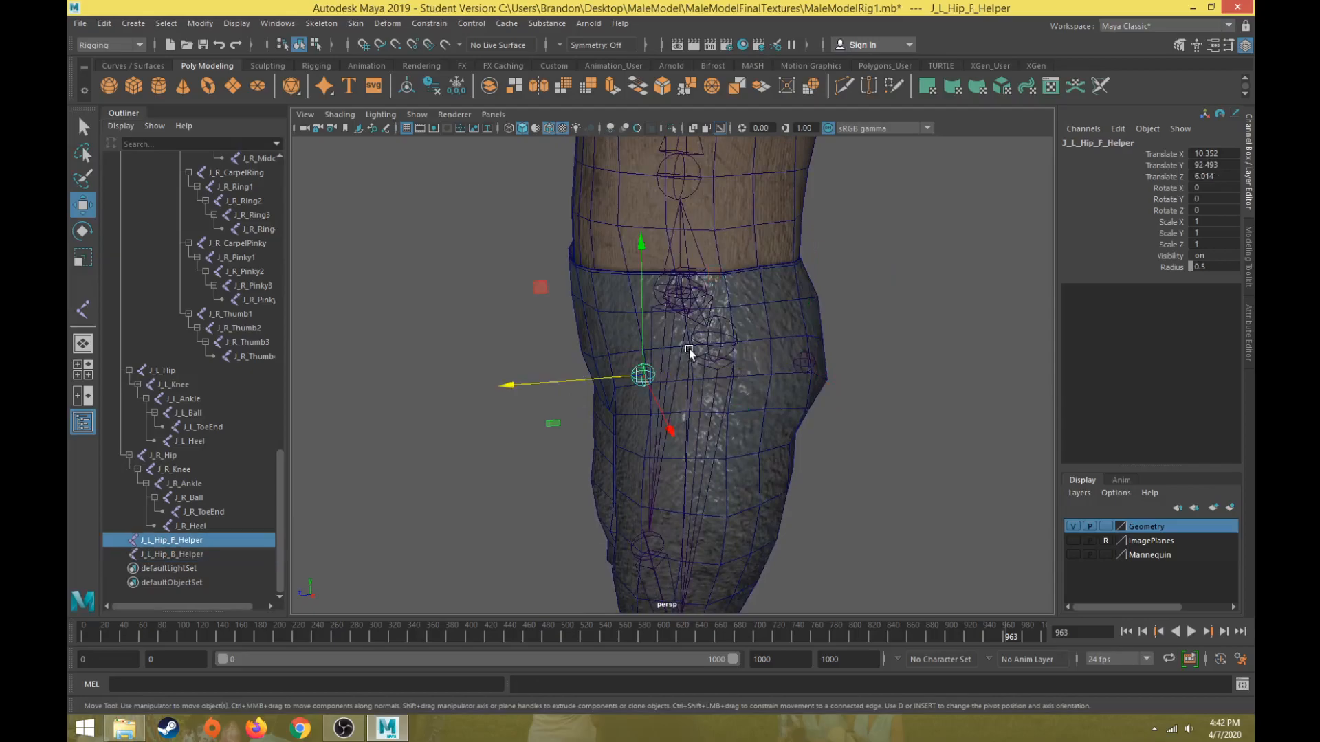
pyautogui.click(162, 370)
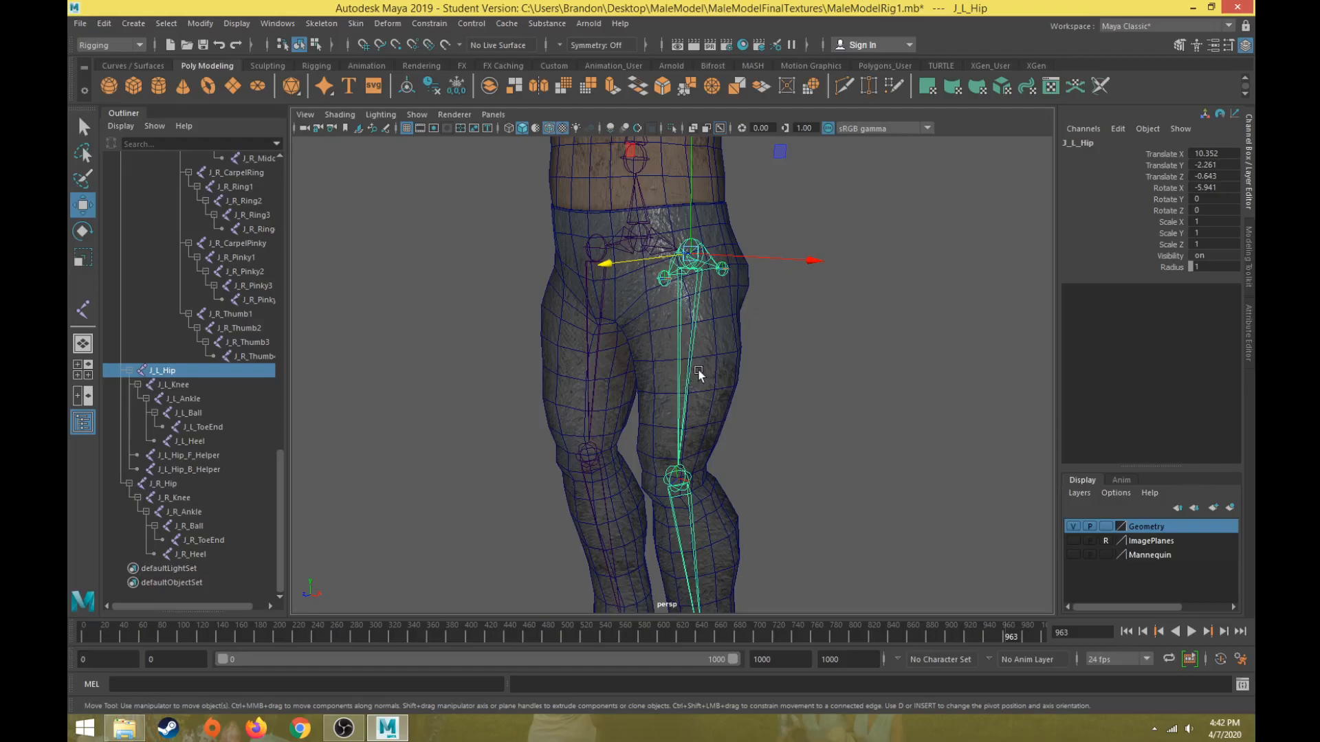
pyautogui.moveTo(684, 391)
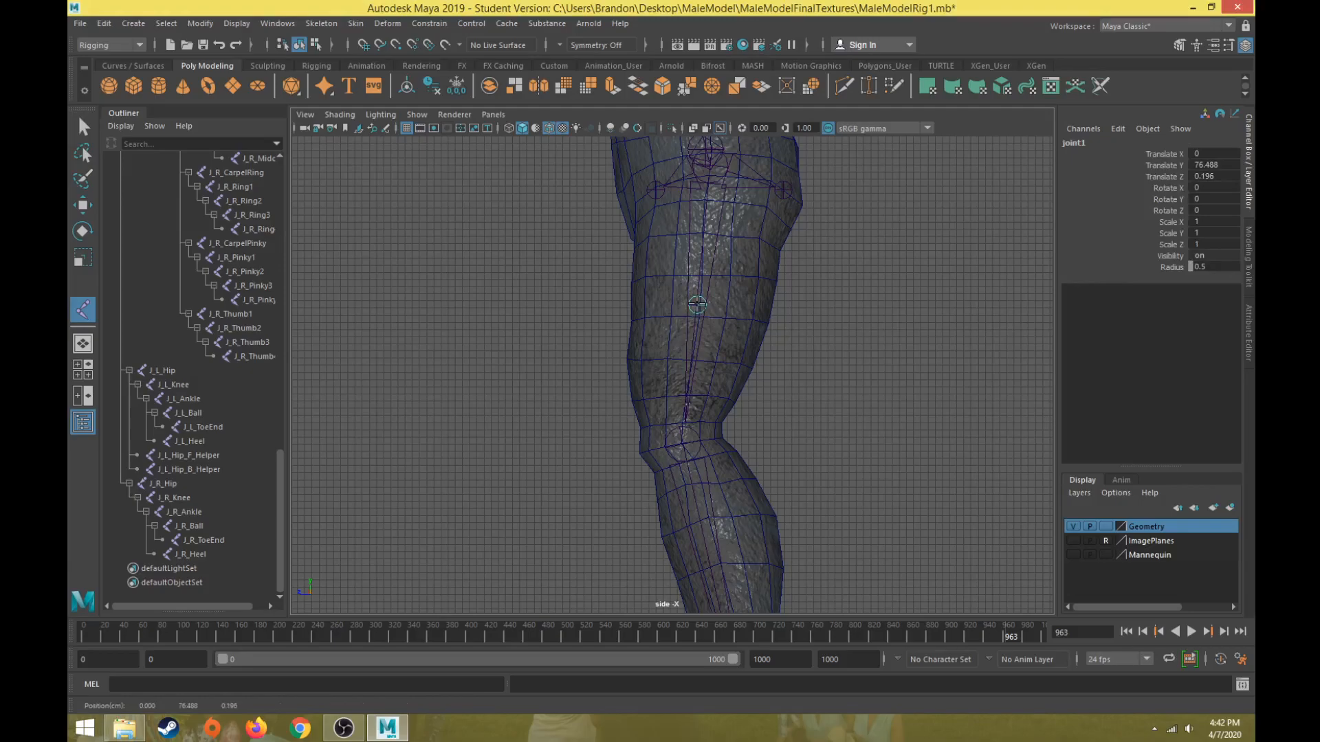
# Place and nudge a lower-leg joint, then select the upper thigh joint.
pyautogui.click(674, 271)
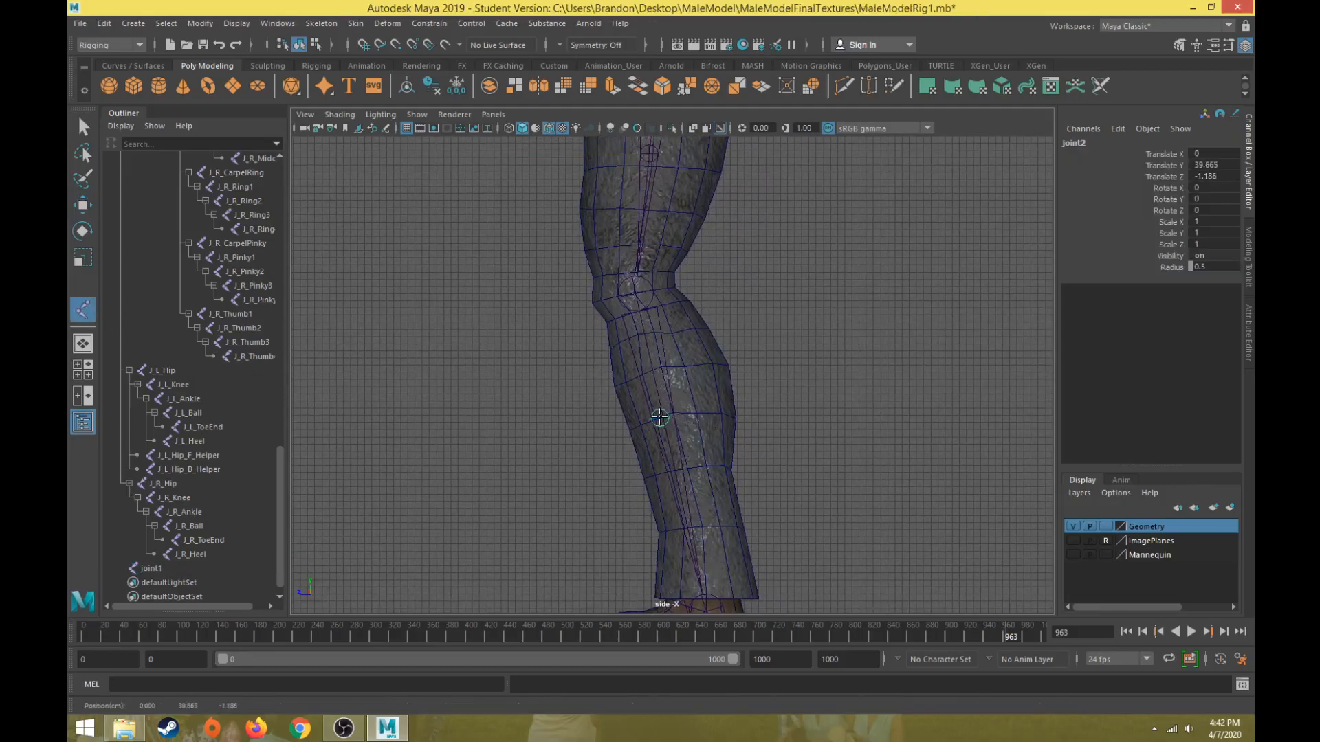
pyautogui.moveTo(659, 419); pyautogui.dragTo(665, 432)
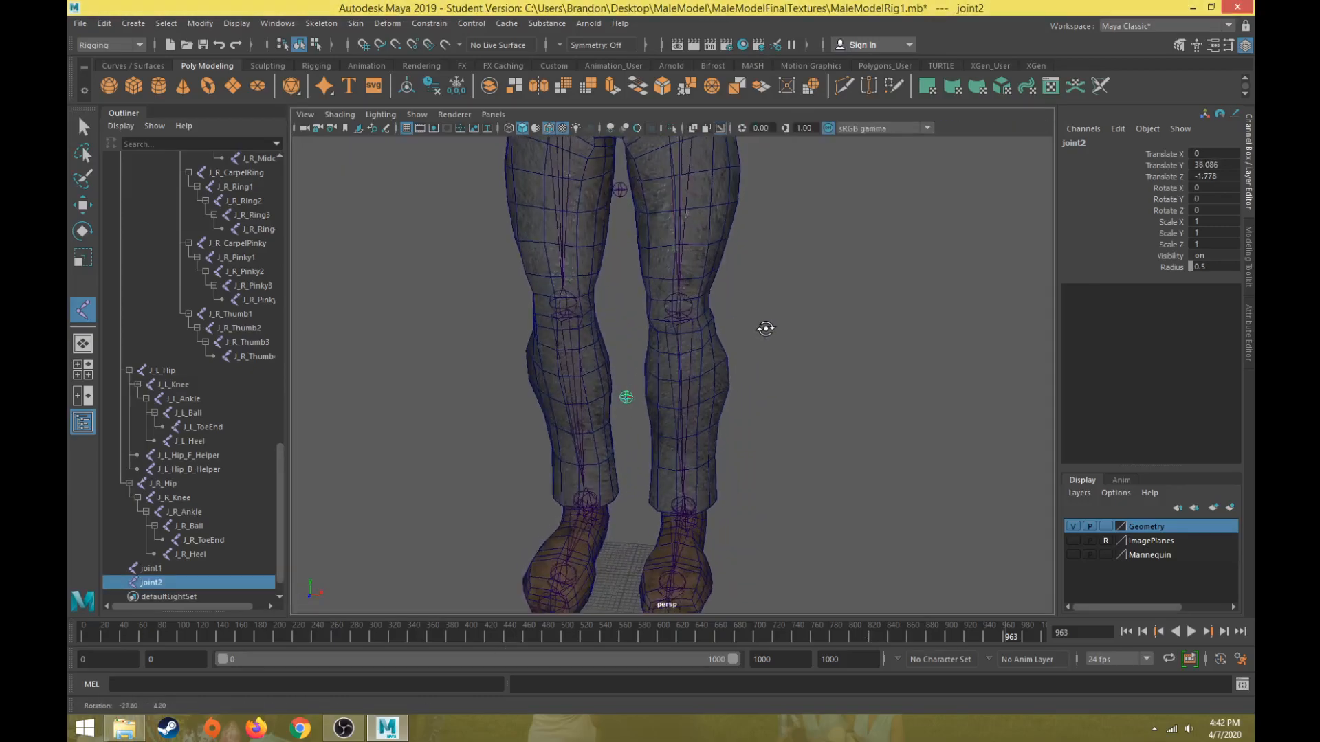
pyautogui.click(152, 568)
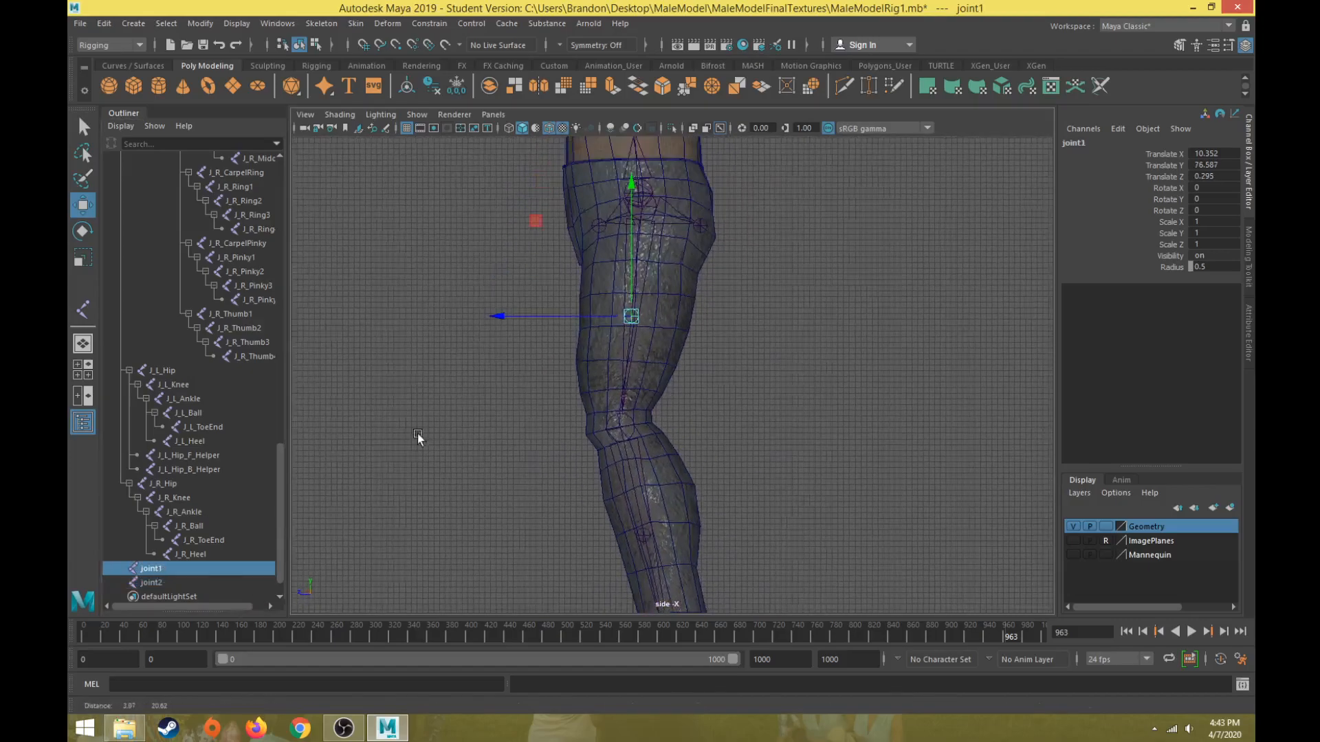
# Rename the thigh and shin joints J_L_UpperLeg_Twist and J_L_LowerLeg_Twist.
pyautogui.doubleClick(153, 568)
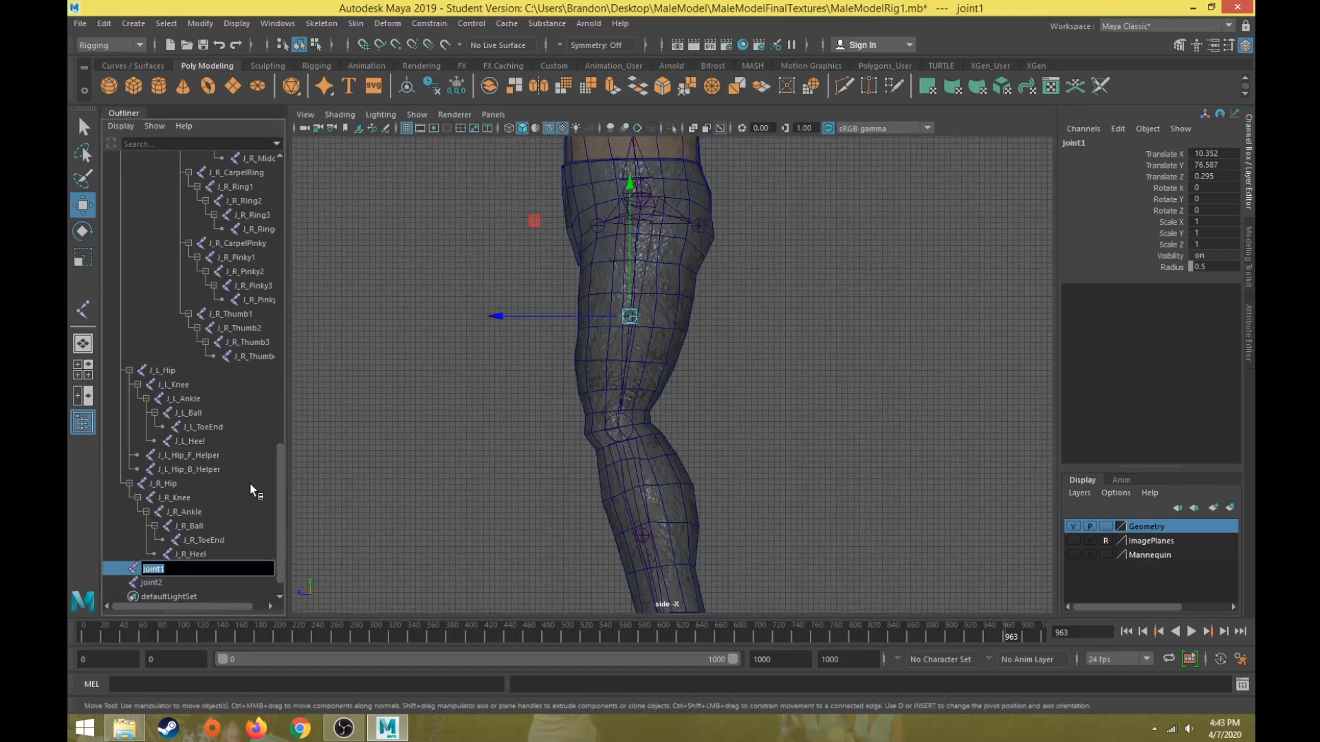
pyautogui.write('J_L_Upper')
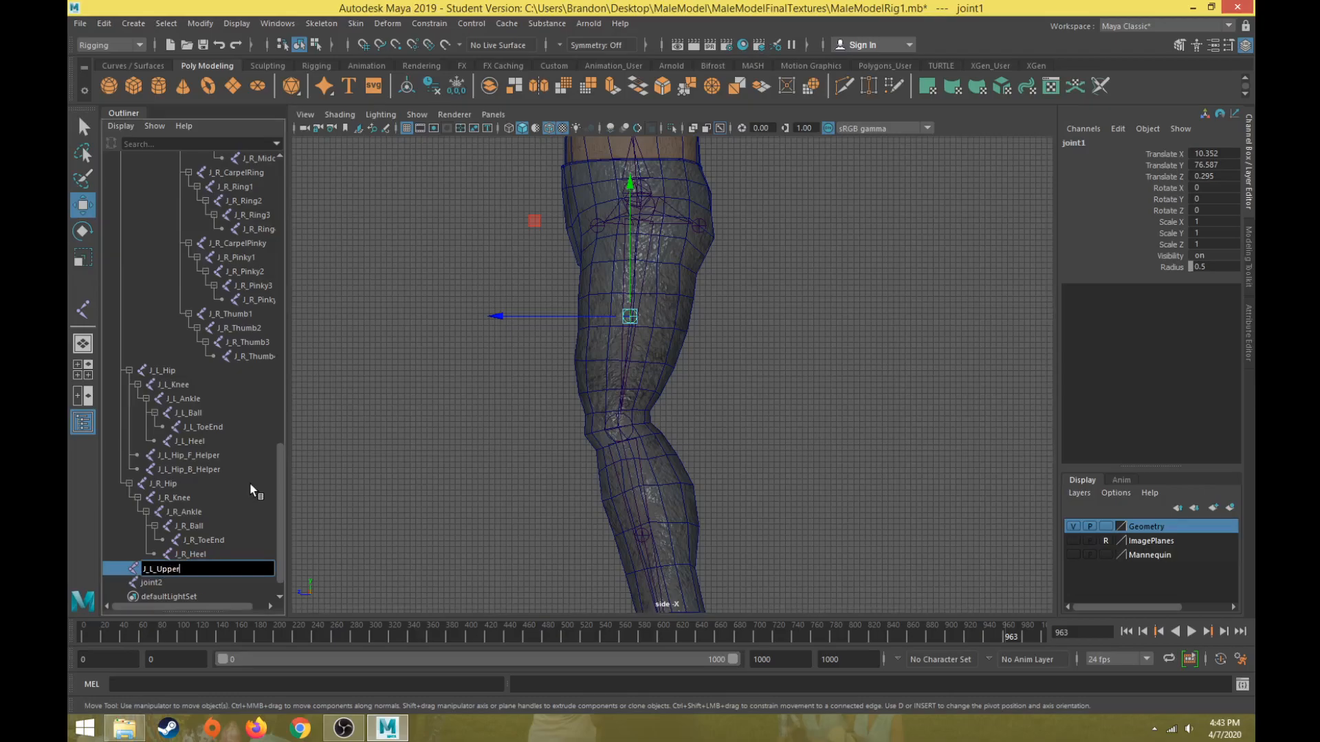
pyautogui.write('Leg_Twist')
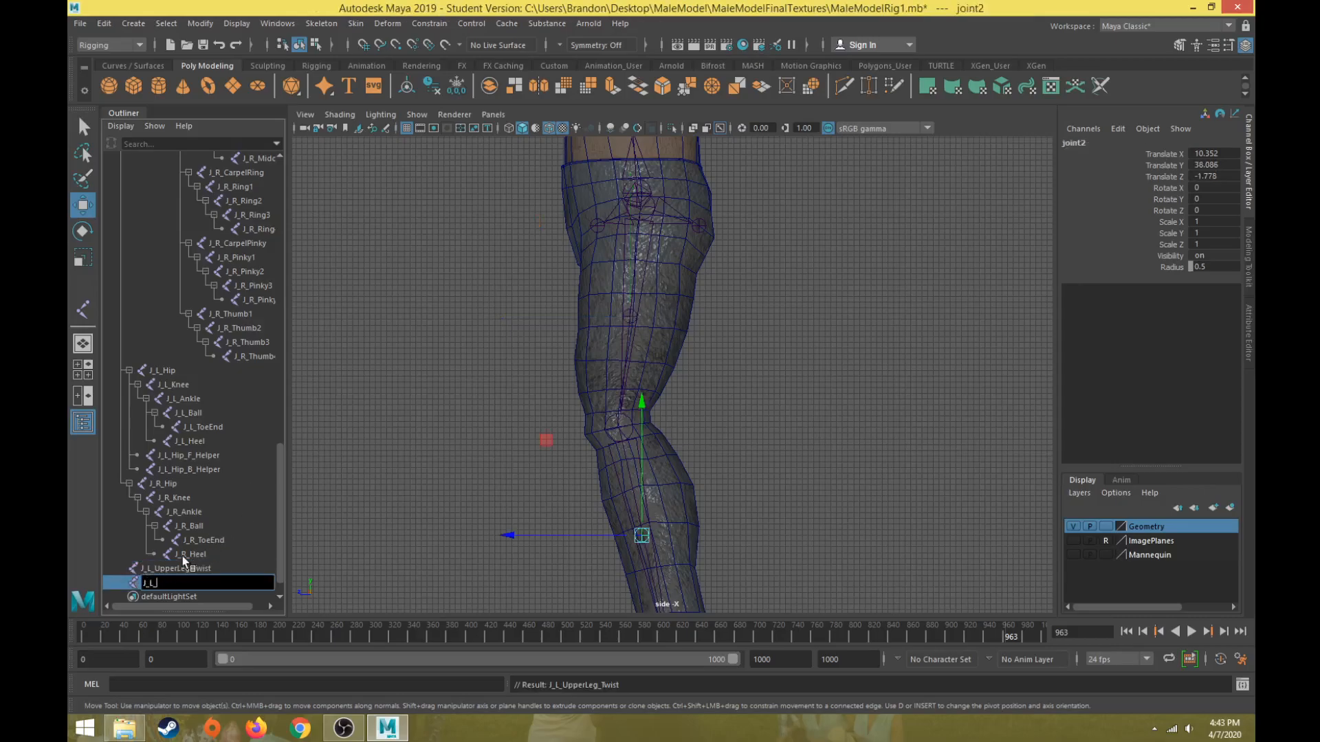
pyautogui.write('J_L_LowerLeg_1')
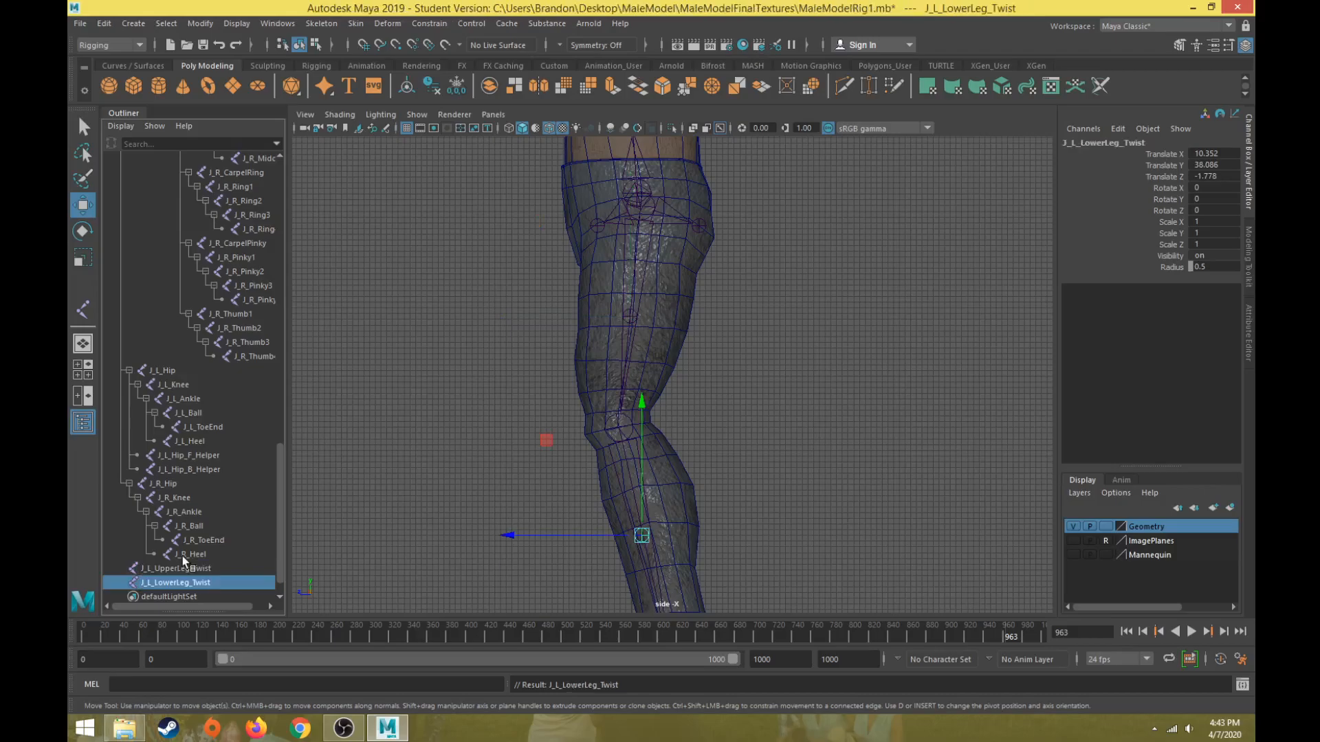
# Parent the leg twist joints under J_L_Hip and J_L_Knee in a single large viewport.
pyautogui.click(176, 568)
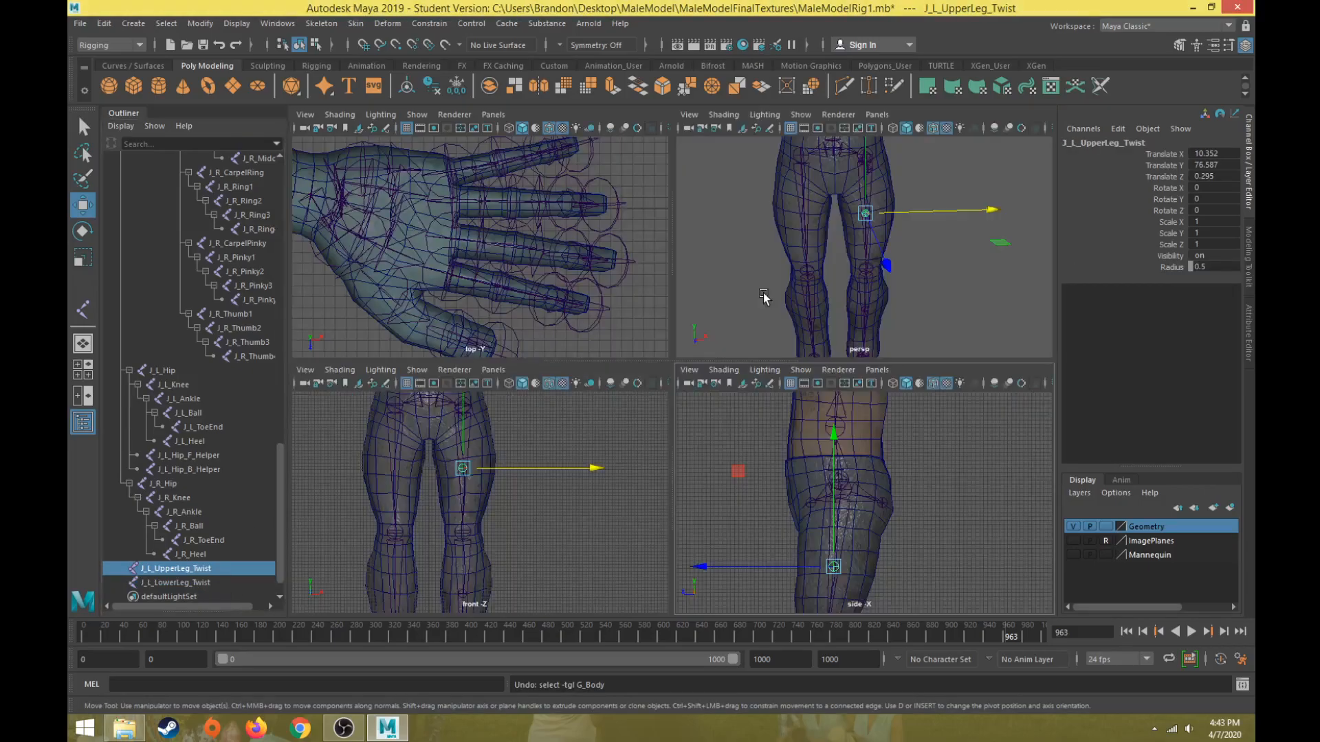
pyautogui.press('space')
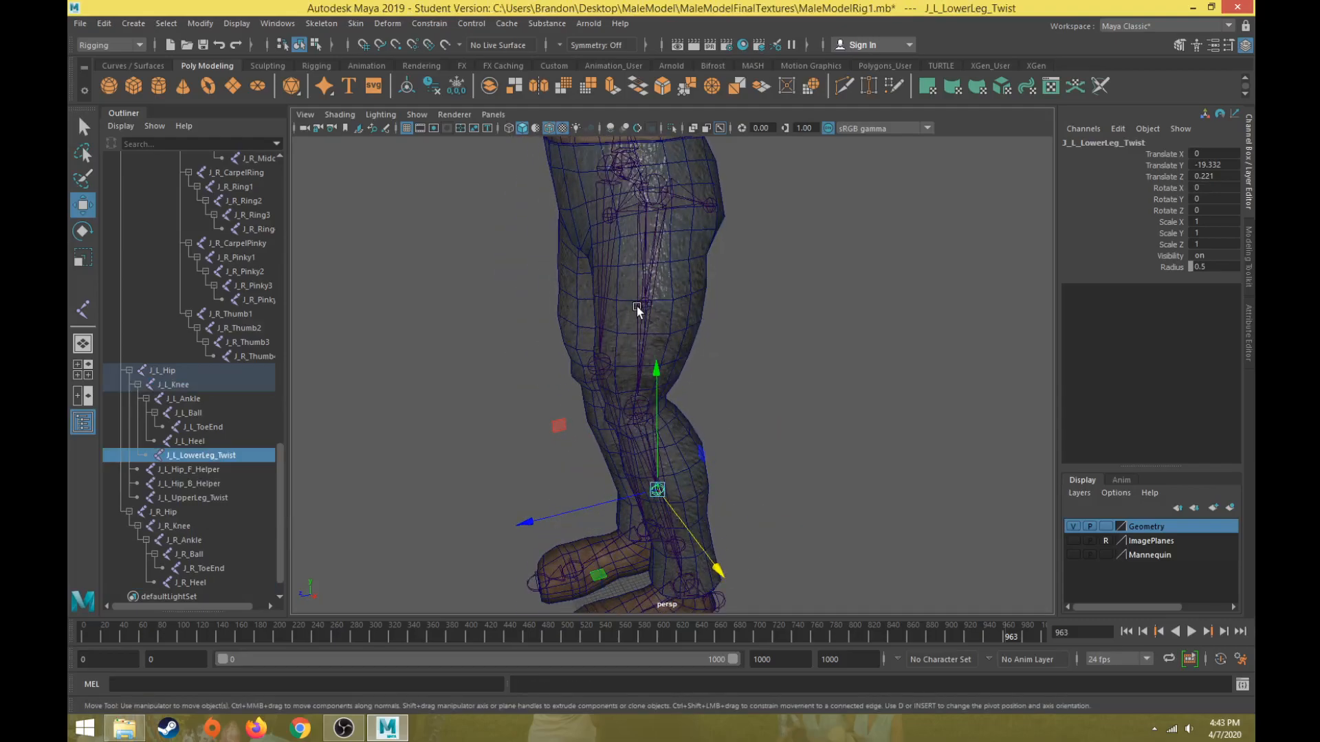
pyautogui.click(193, 498)
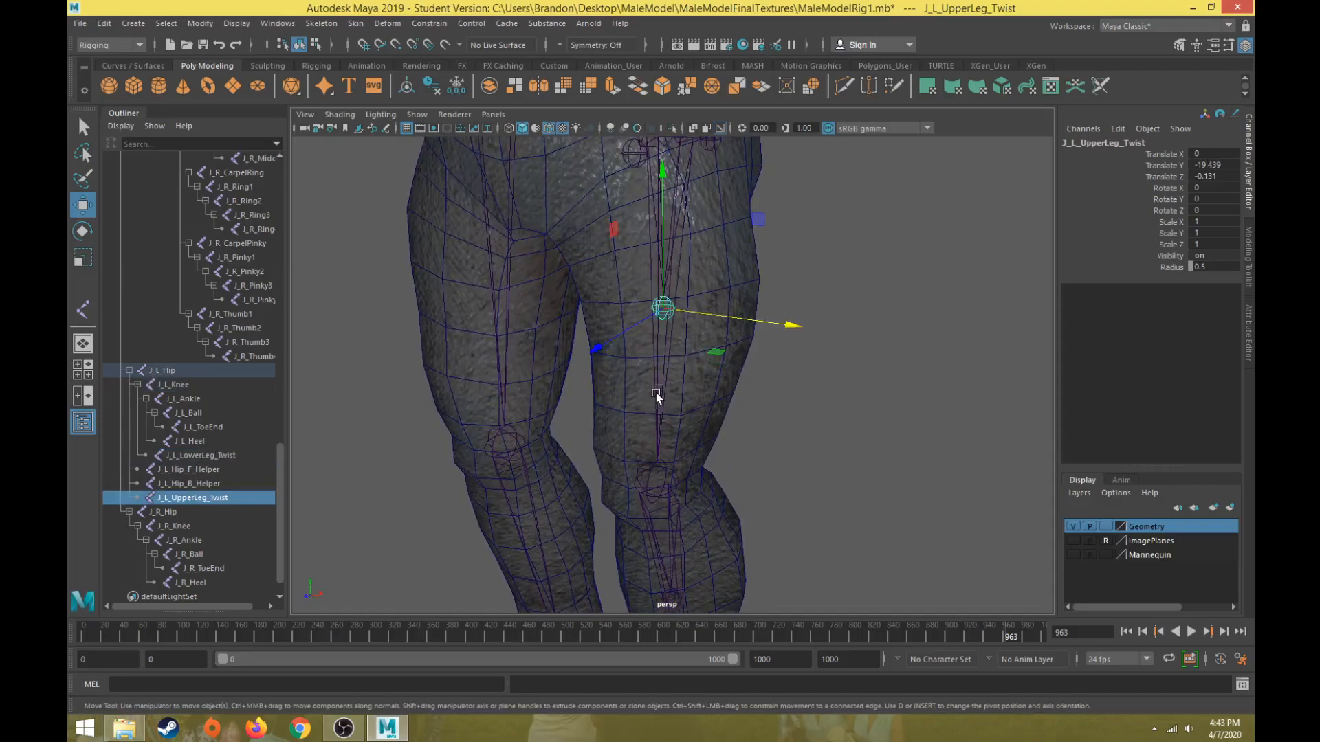
pyautogui.click(162, 370)
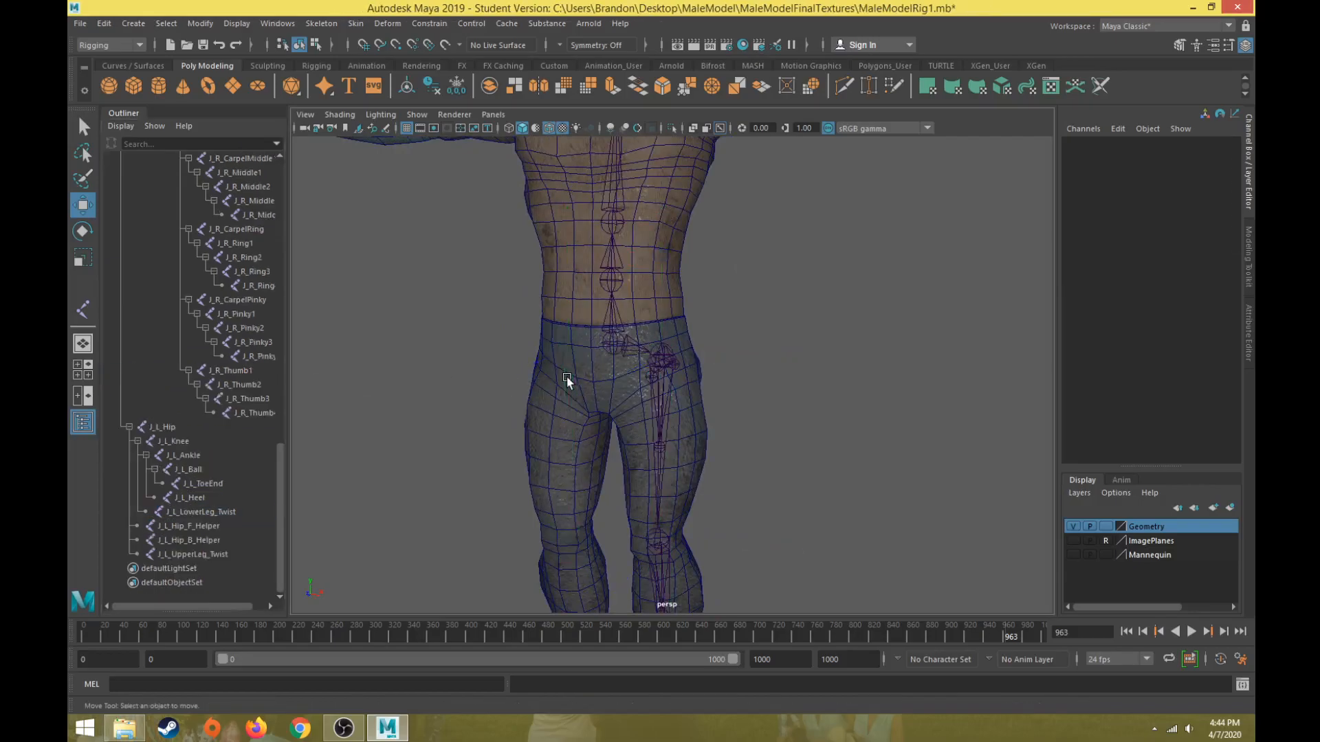
# Mirror the left hip chain to the right side, replacing L with R in names.
pyautogui.click(165, 427)
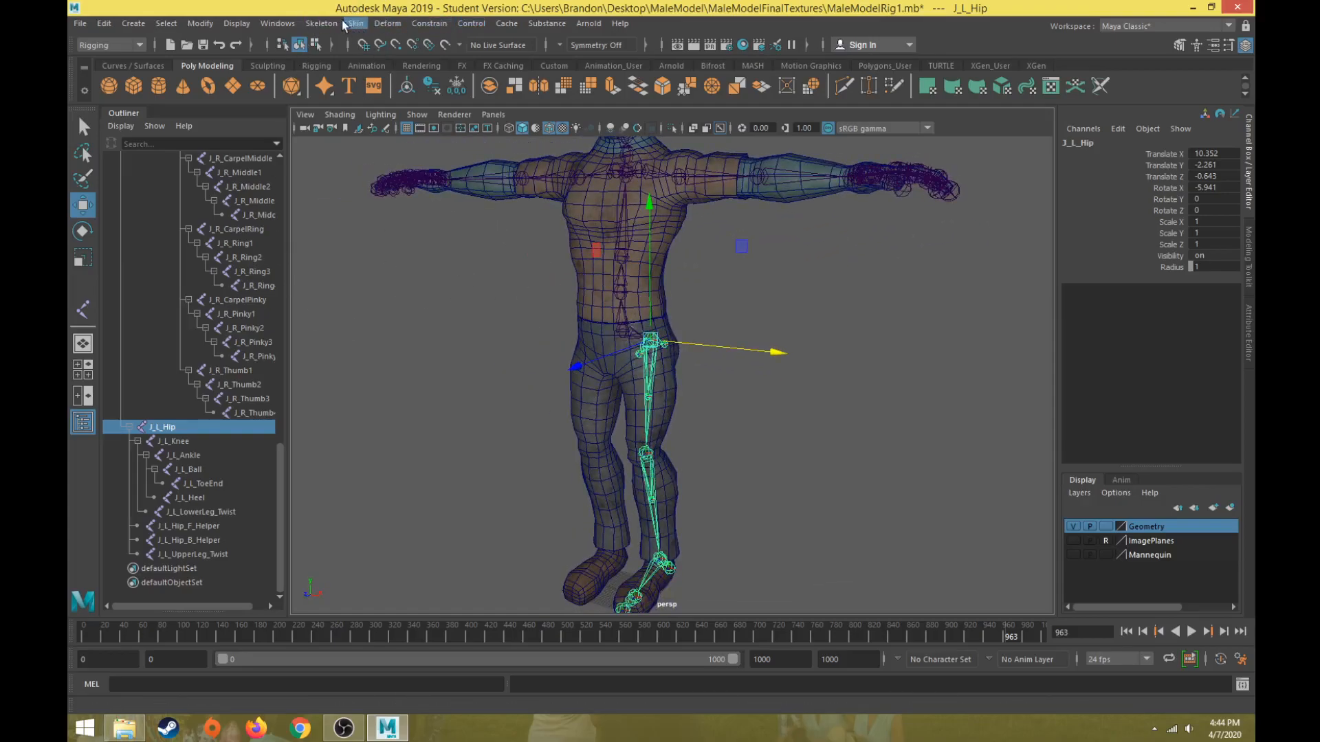
pyautogui.click(321, 23)
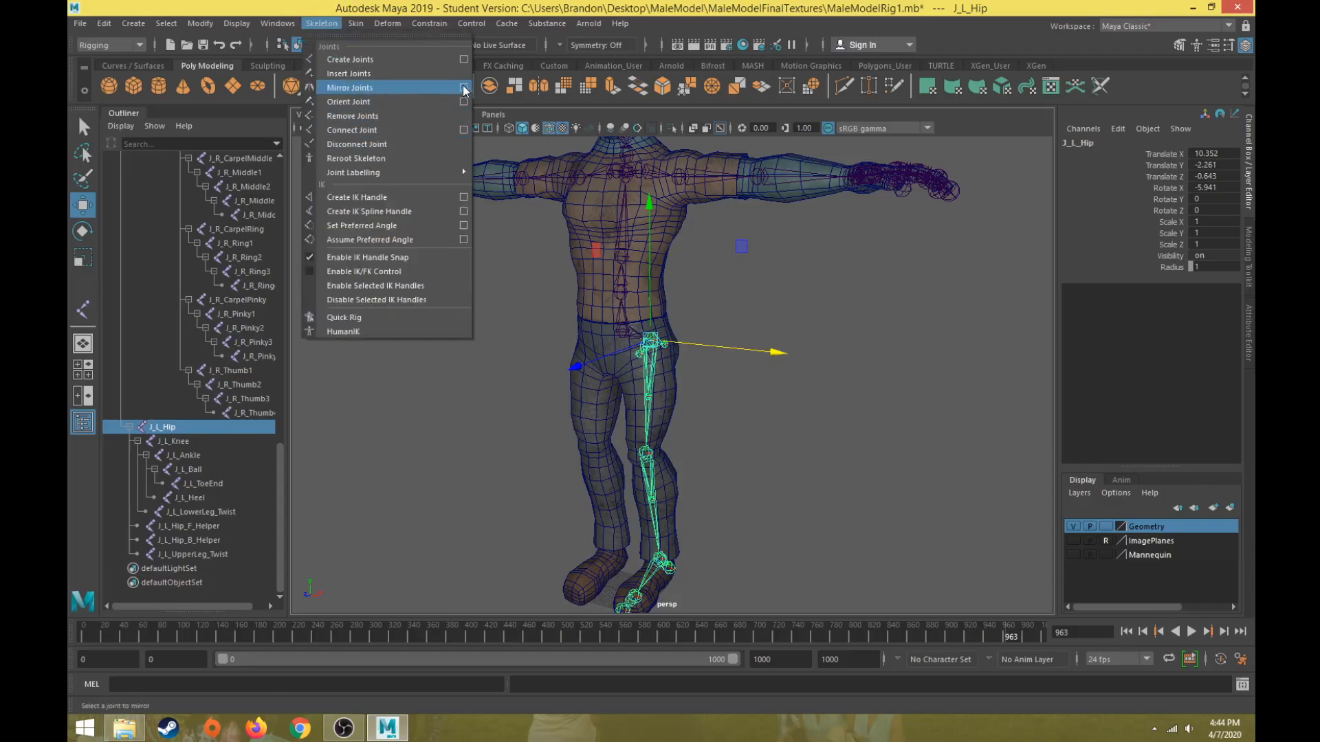
pyautogui.click(462, 88)
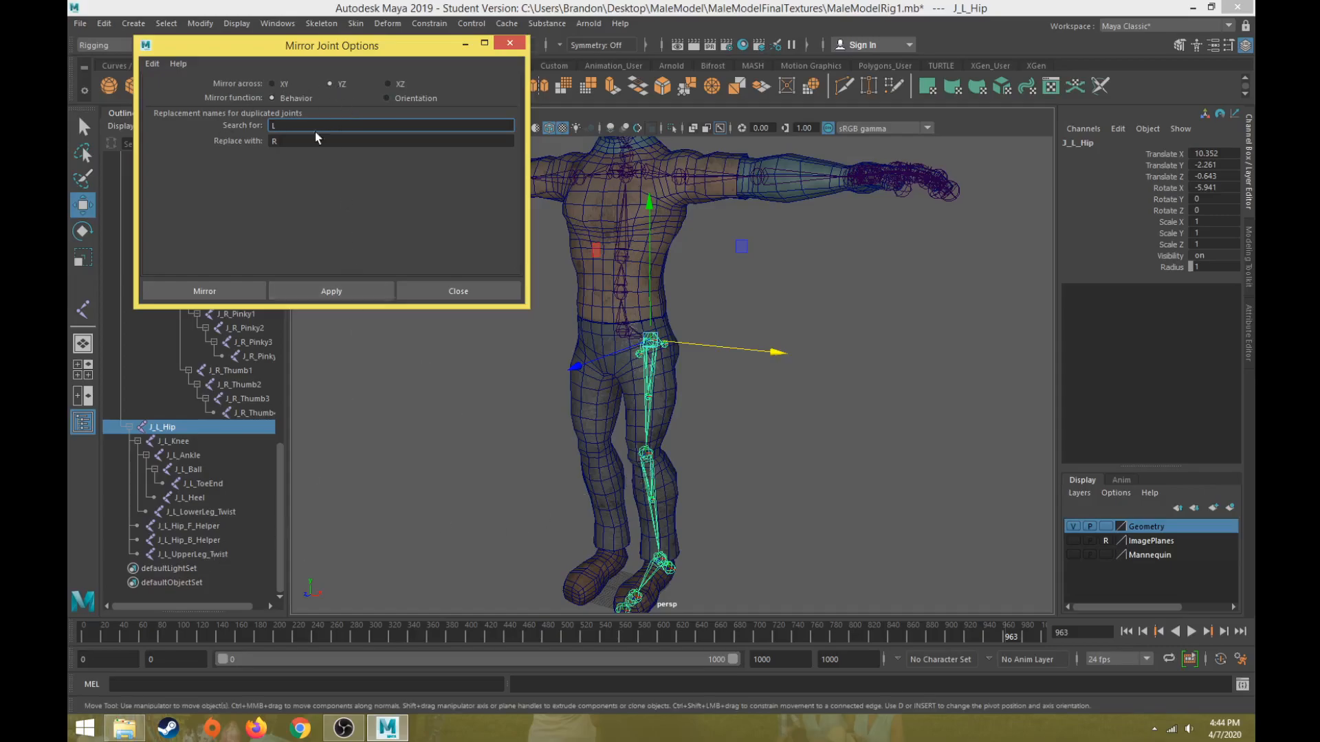
pyautogui.click(391, 140)
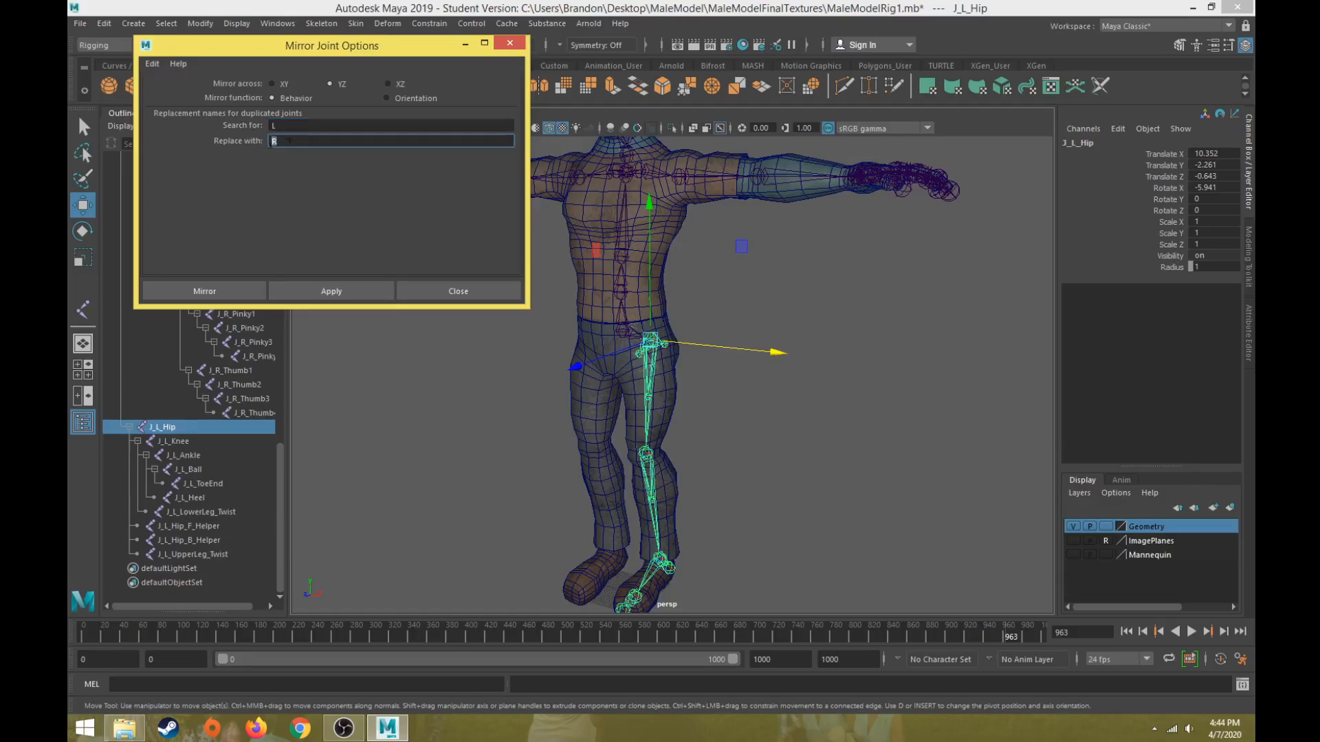
pyautogui.click(331, 290)
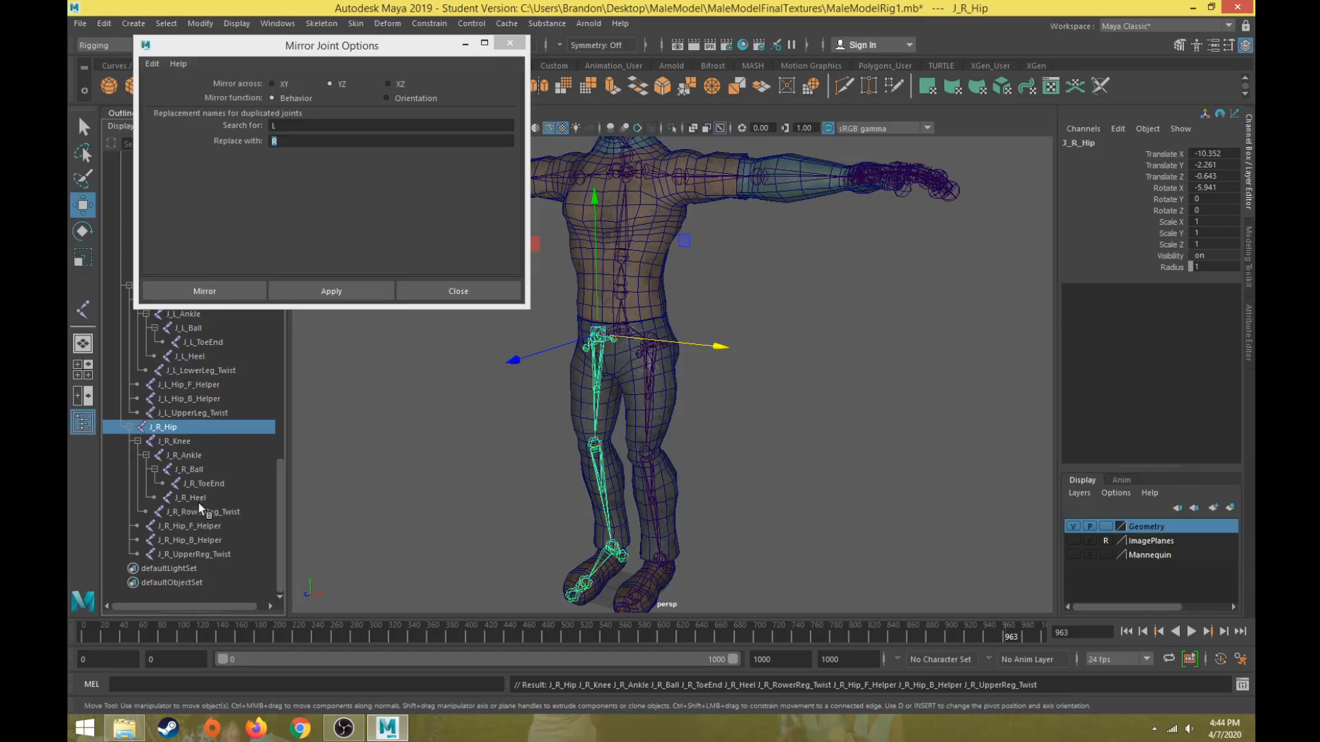
# Correct the misnamed right leg twist joints and close the mirror options.
pyautogui.doubleClick(205, 512)
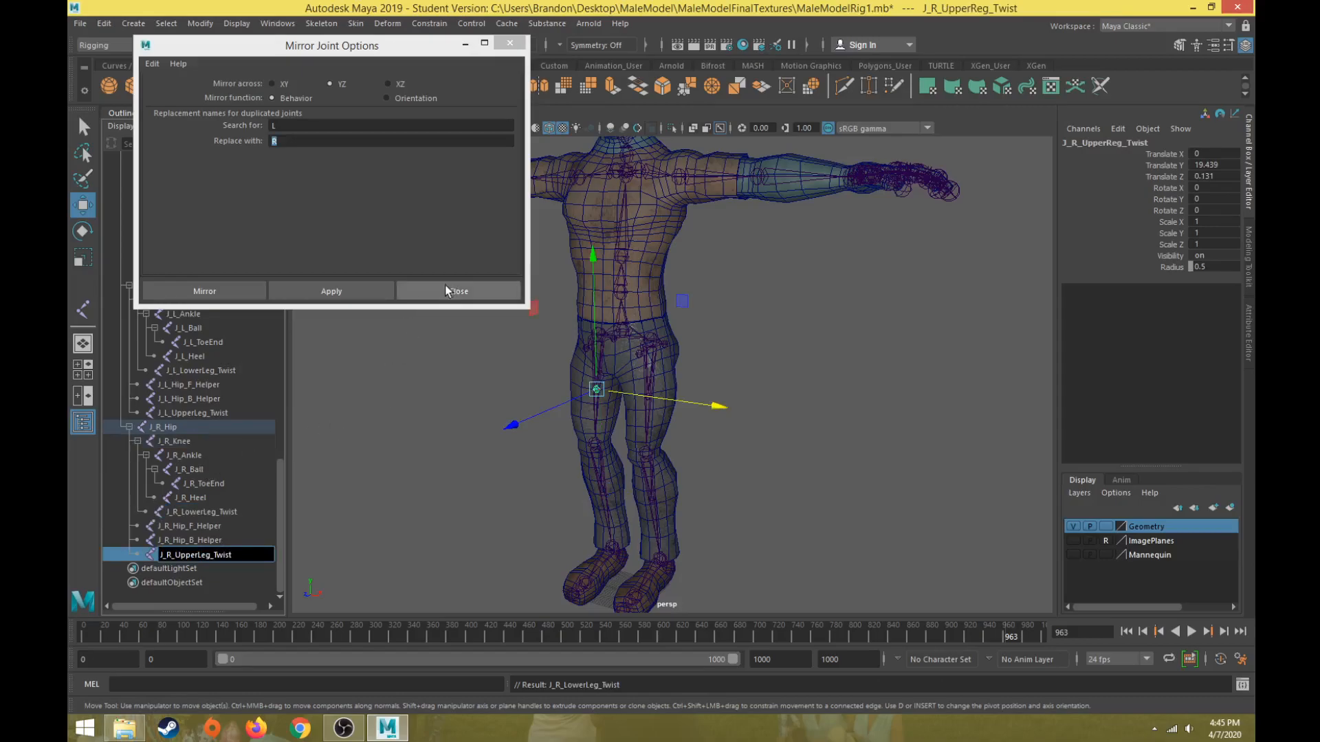
pyautogui.click(458, 290)
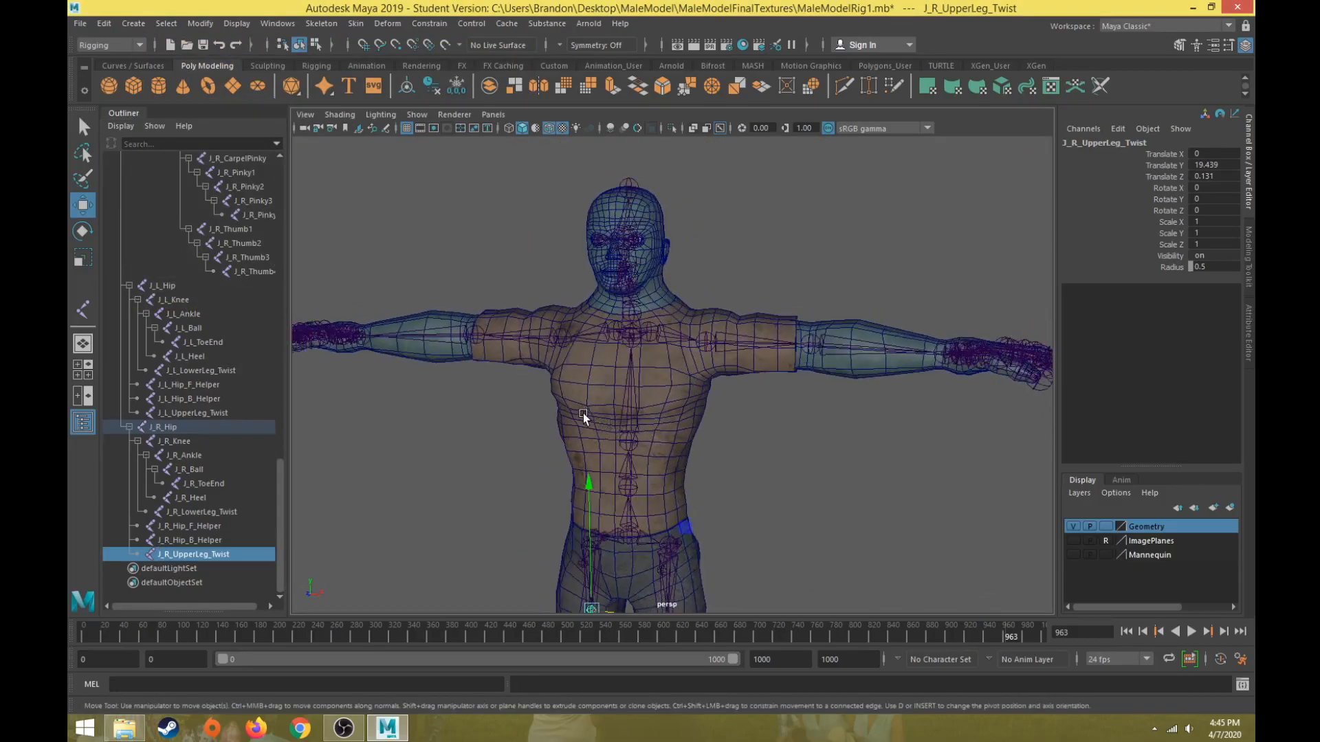
pyautogui.scroll(-3)
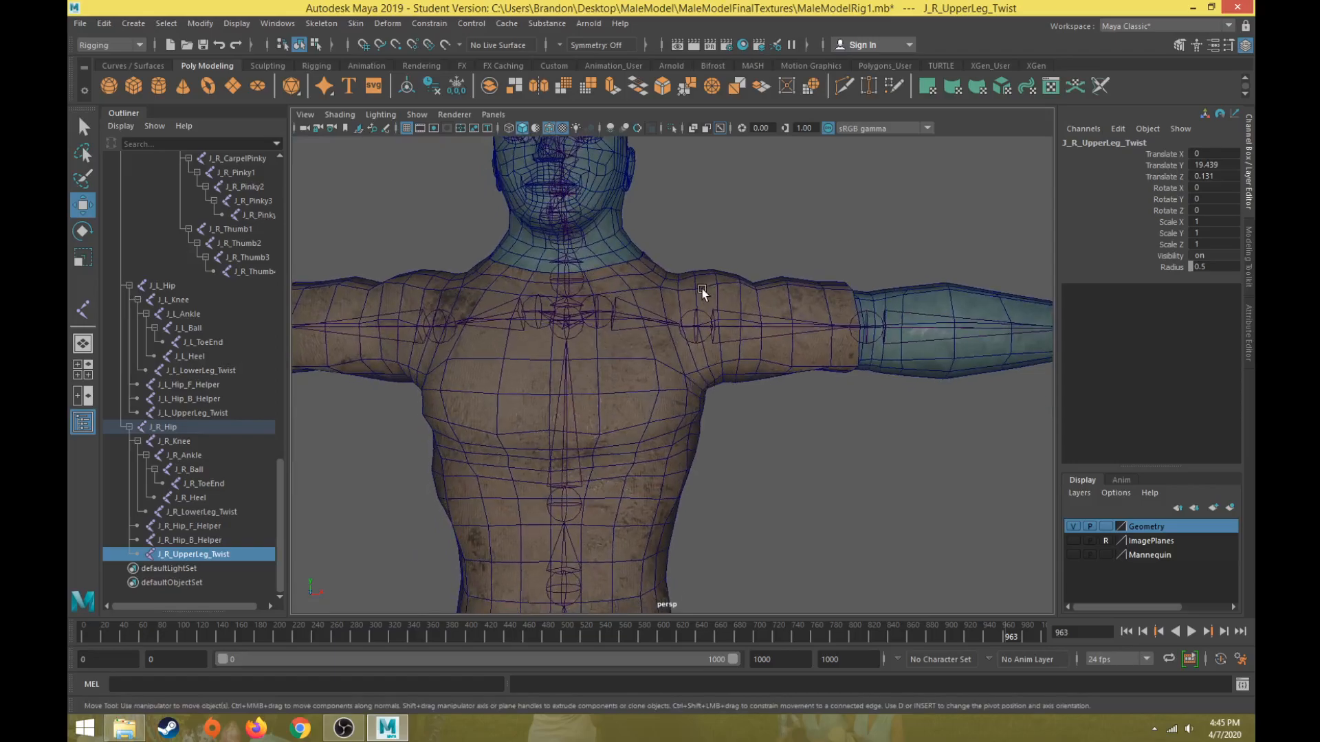
pyautogui.moveTo(697, 326)
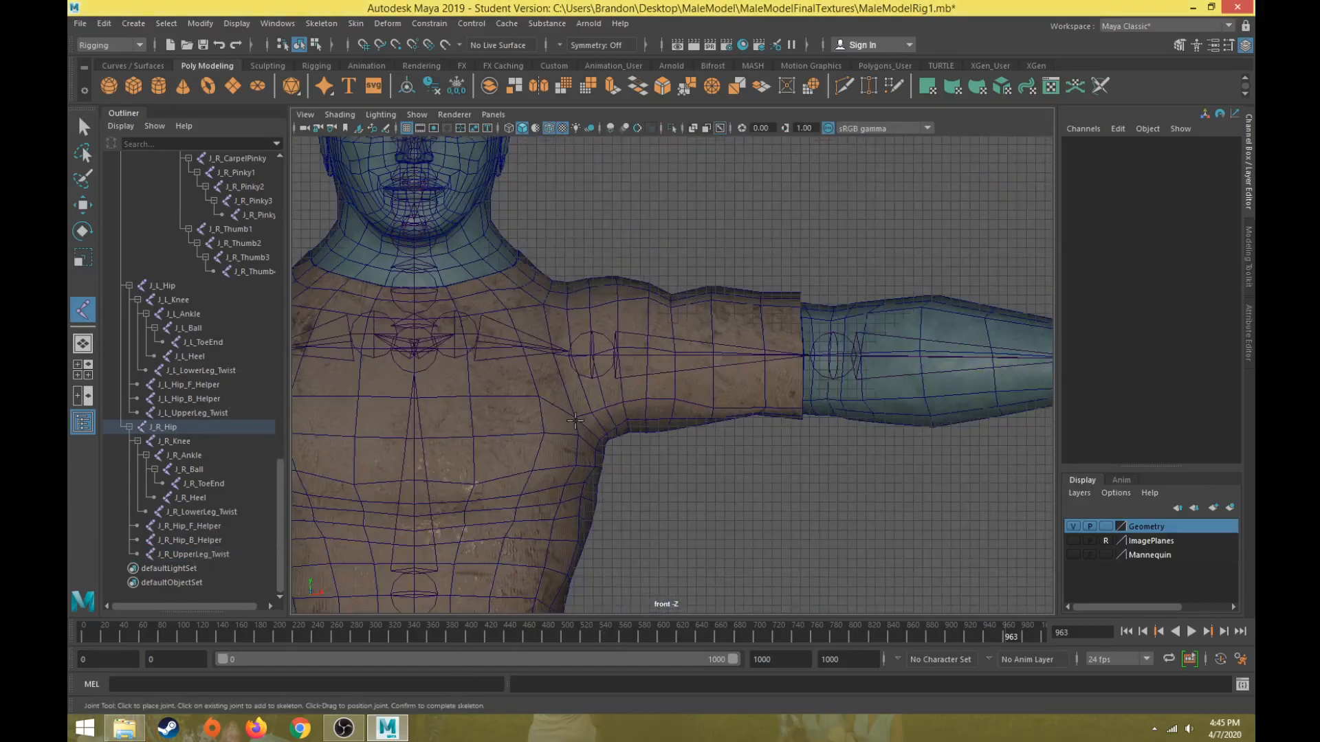
# Place a joint at the left shoulder and move it inside the shoulder's top.
pyautogui.click(589, 285)
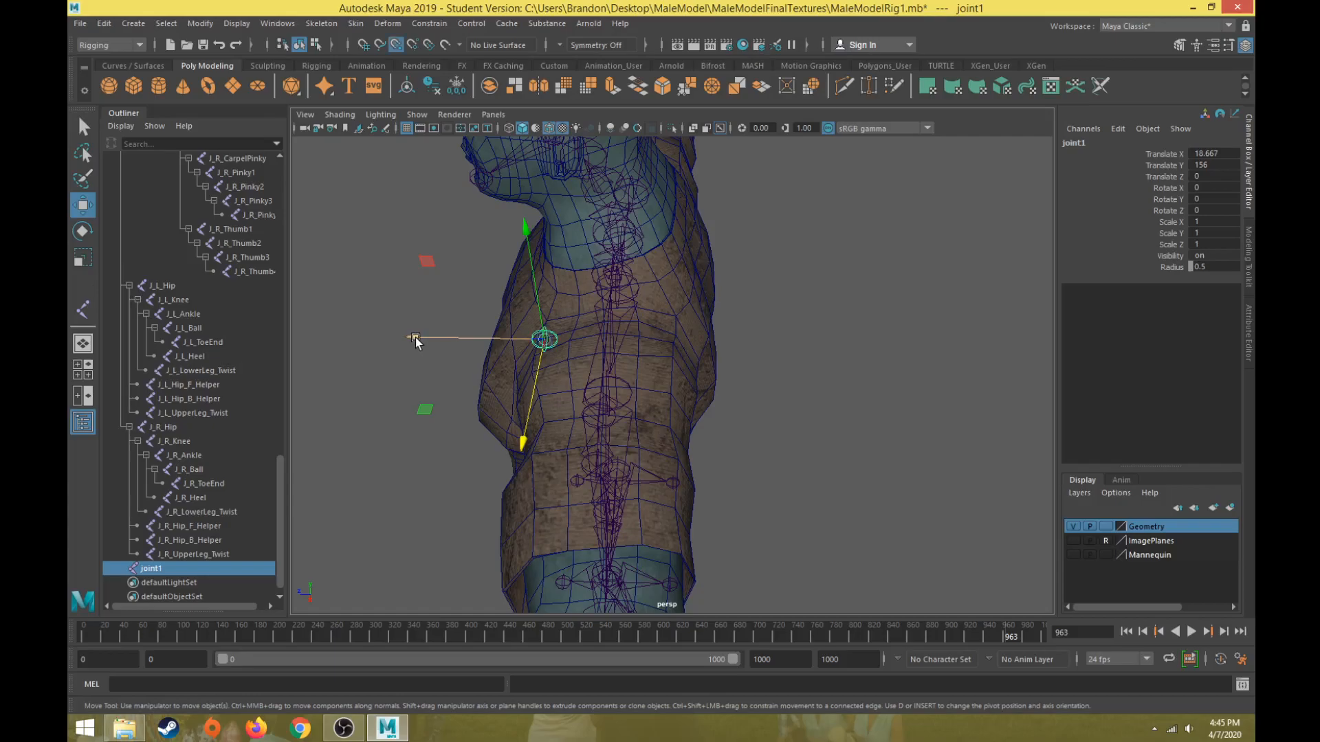
pyautogui.moveTo(543, 339); pyautogui.dragTo(604, 339)
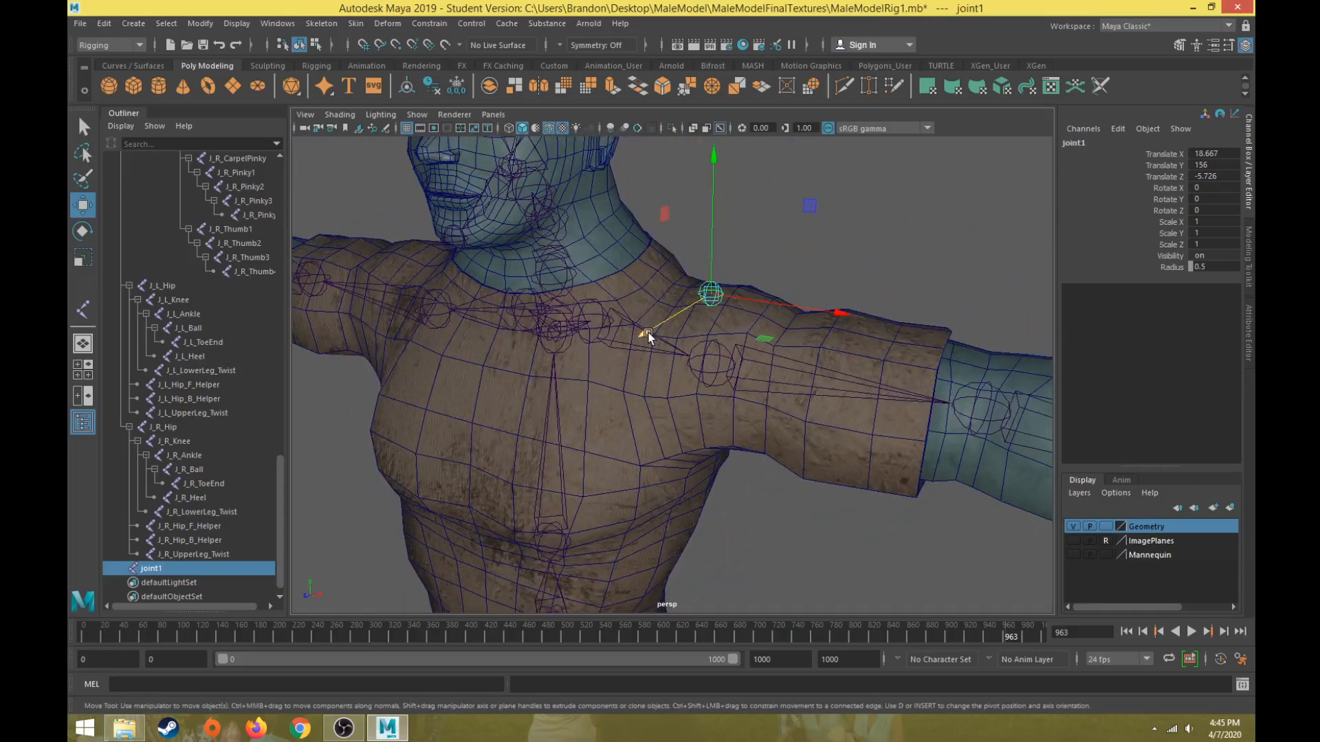
pyautogui.moveTo(712, 295); pyautogui.dragTo(734, 270)
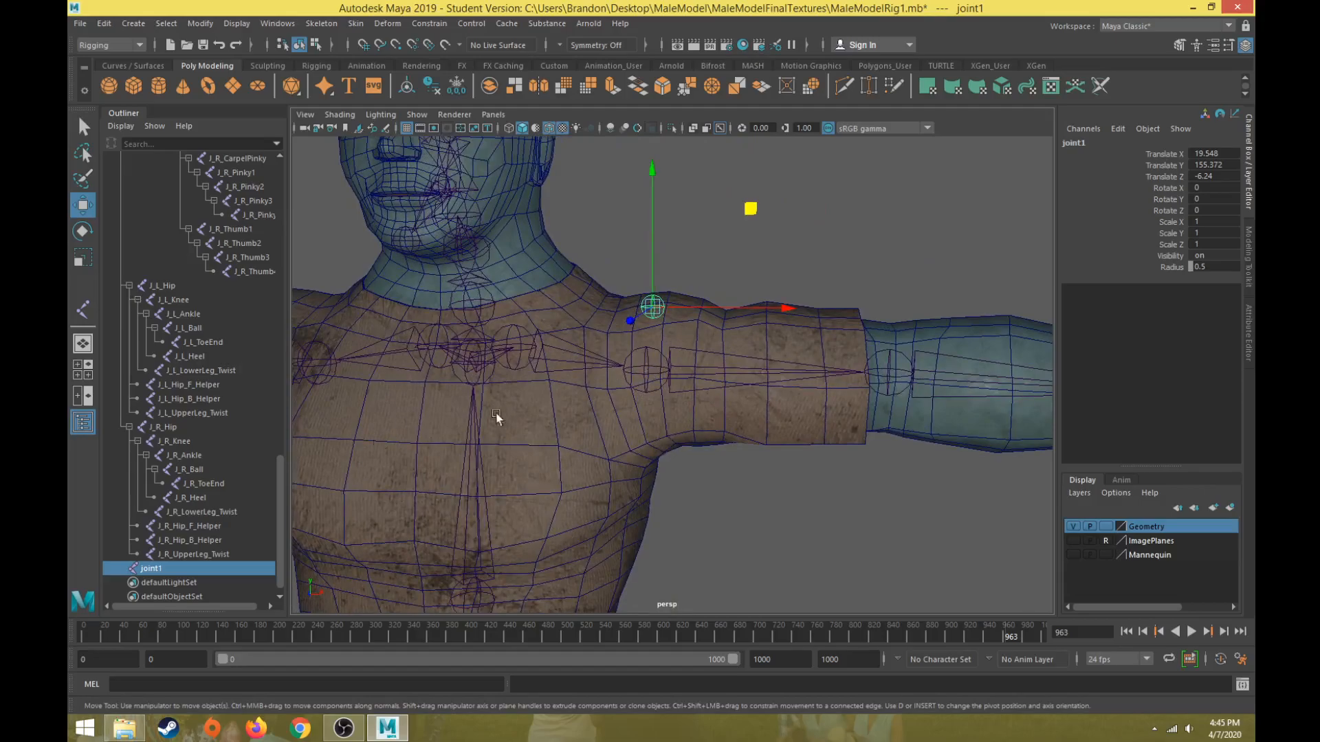
pyautogui.moveTo(680, 364)
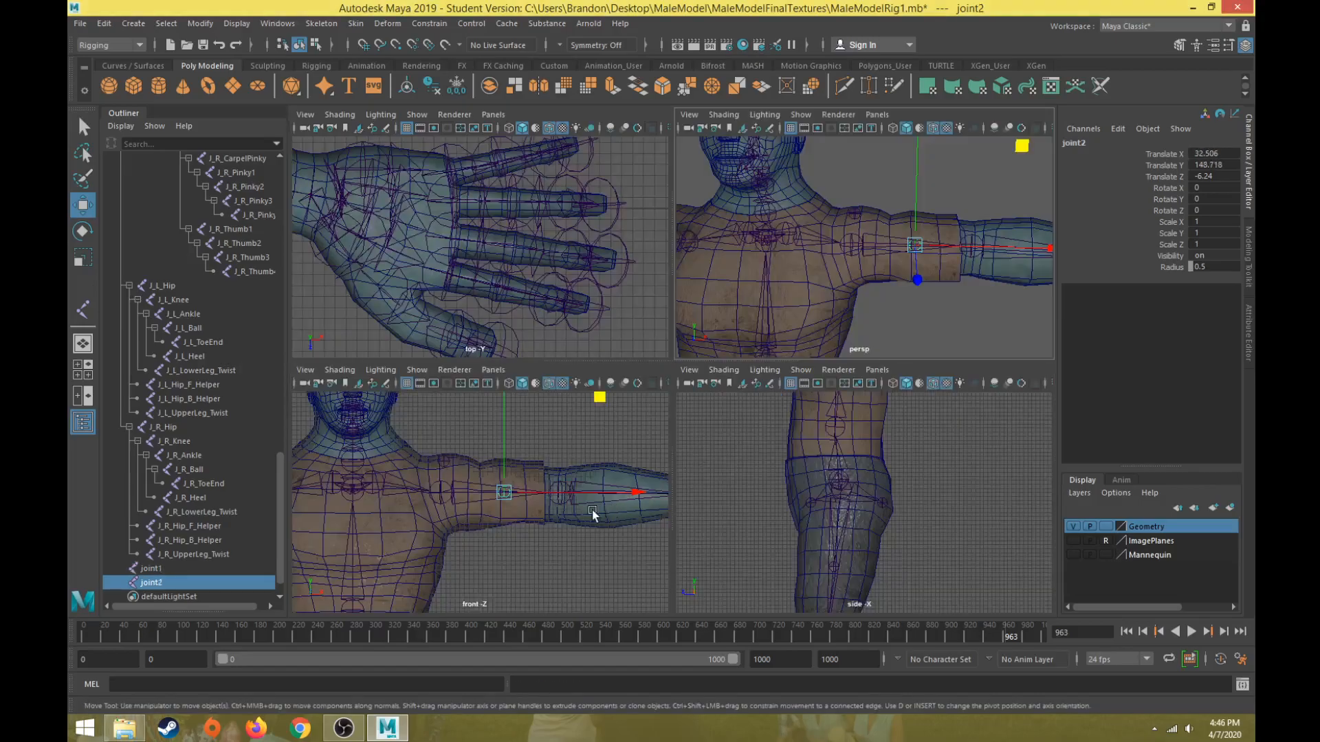
# Maximize the front view and center the upper-arm and forearm joints inside the arm.
pyautogui.press('space')
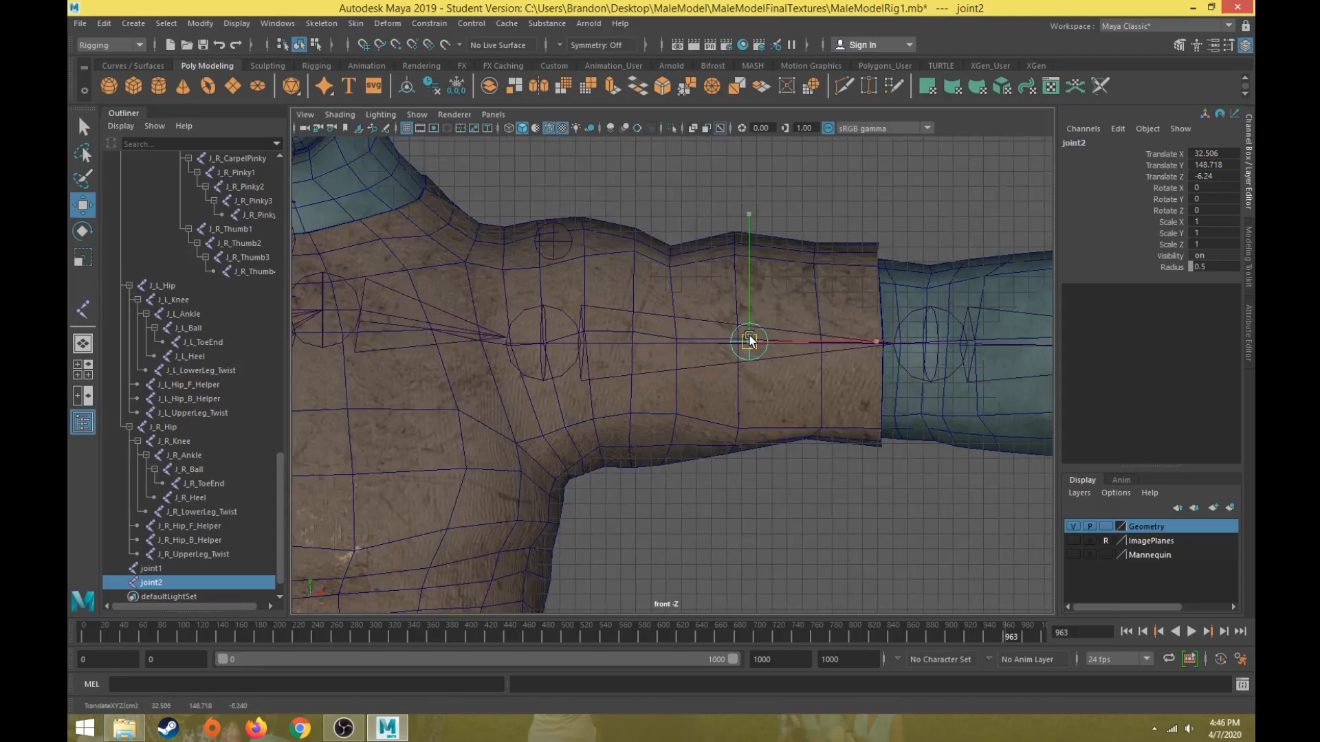
pyautogui.moveTo(747, 342); pyautogui.dragTo(772, 349)
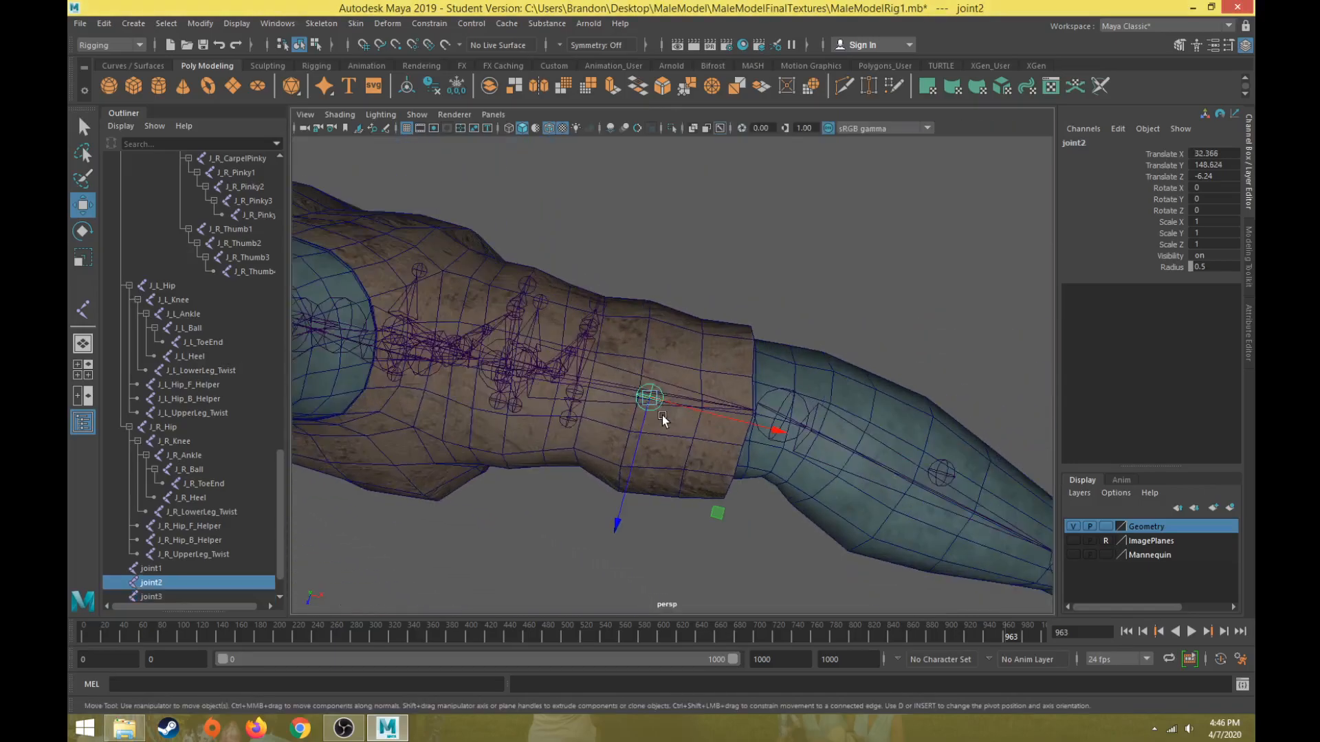
pyautogui.moveTo(717, 513); pyautogui.dragTo(711, 505)
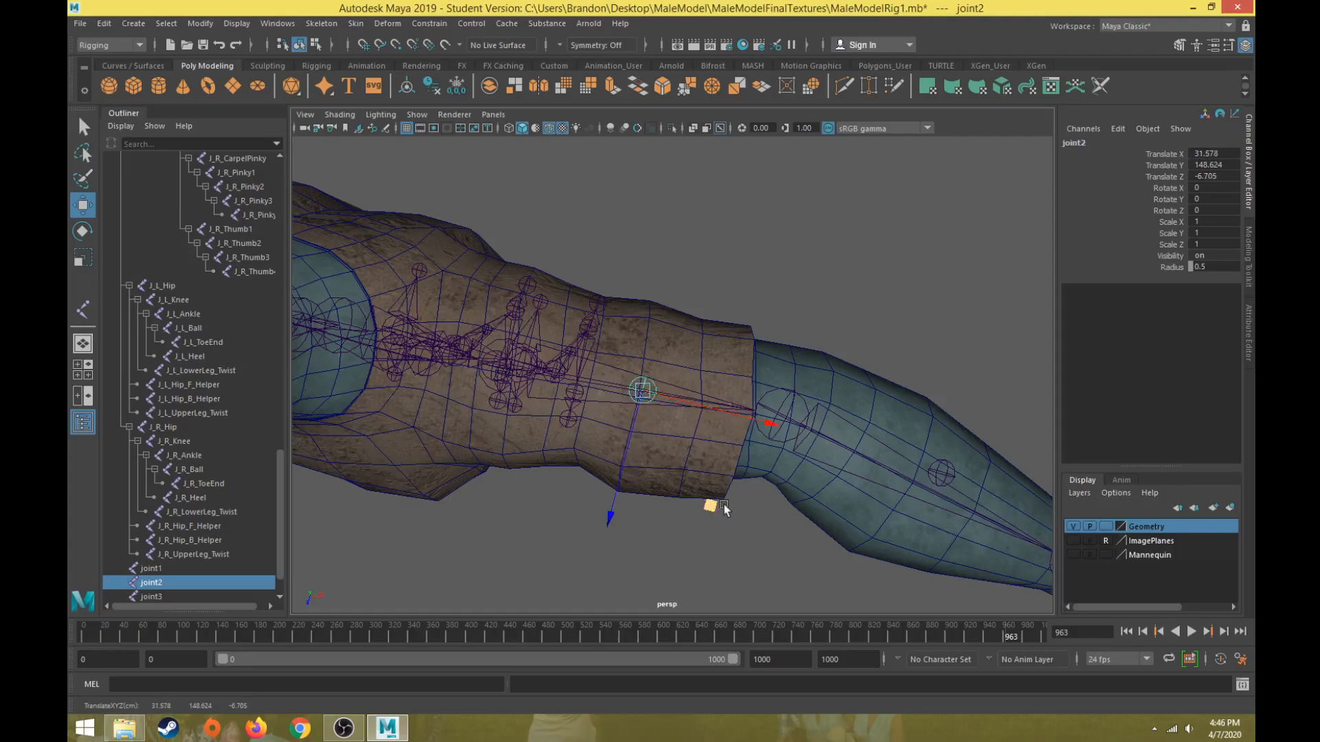
pyautogui.click(153, 596)
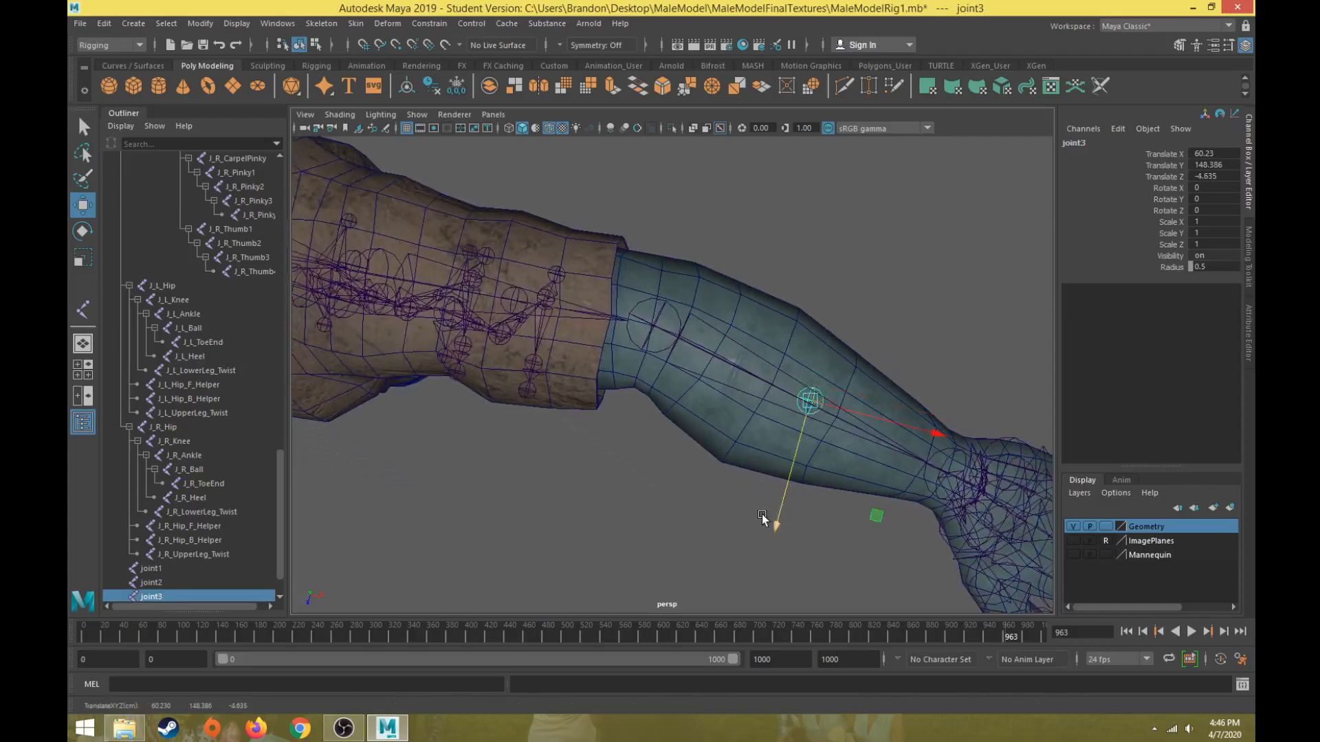
pyautogui.moveTo(762, 514); pyautogui.dragTo(765, 461)
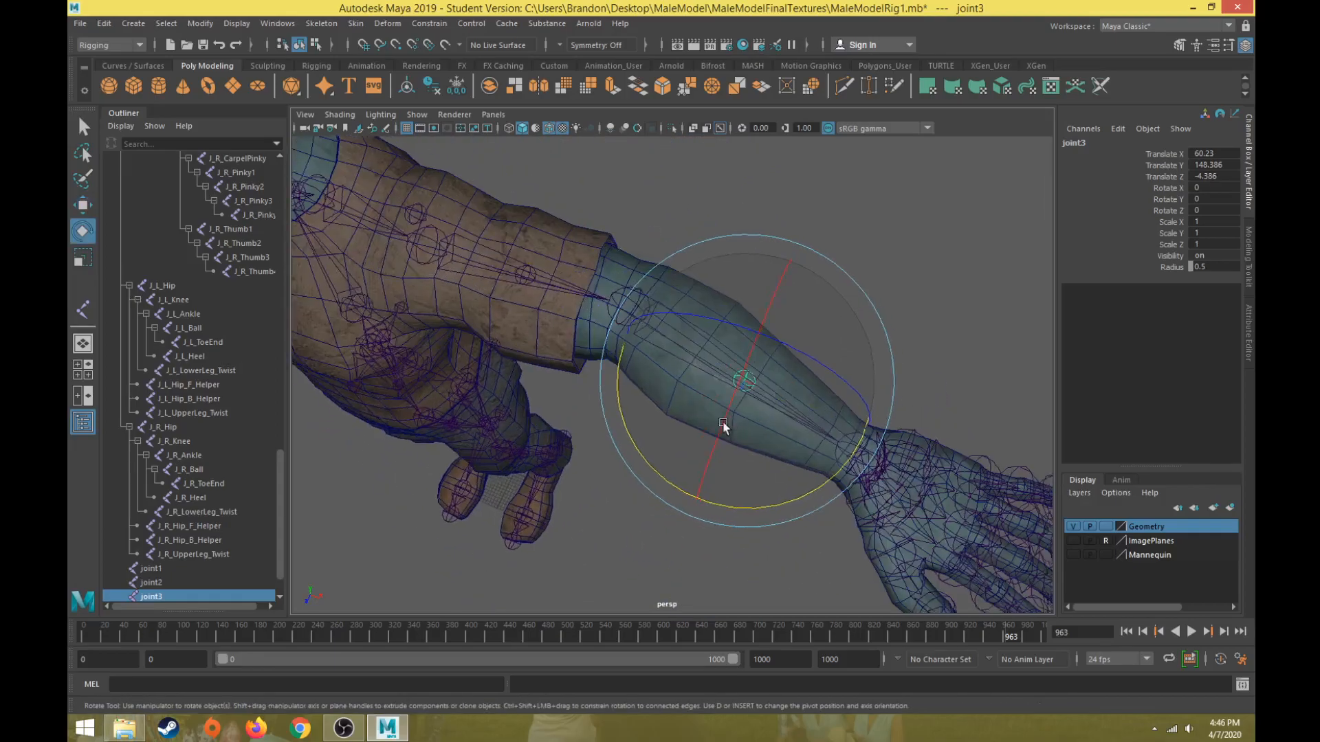
# Rotate the forearm and upper-arm joints to follow the arm's direction.
pyautogui.moveTo(724, 424); pyautogui.dragTo(757, 458)
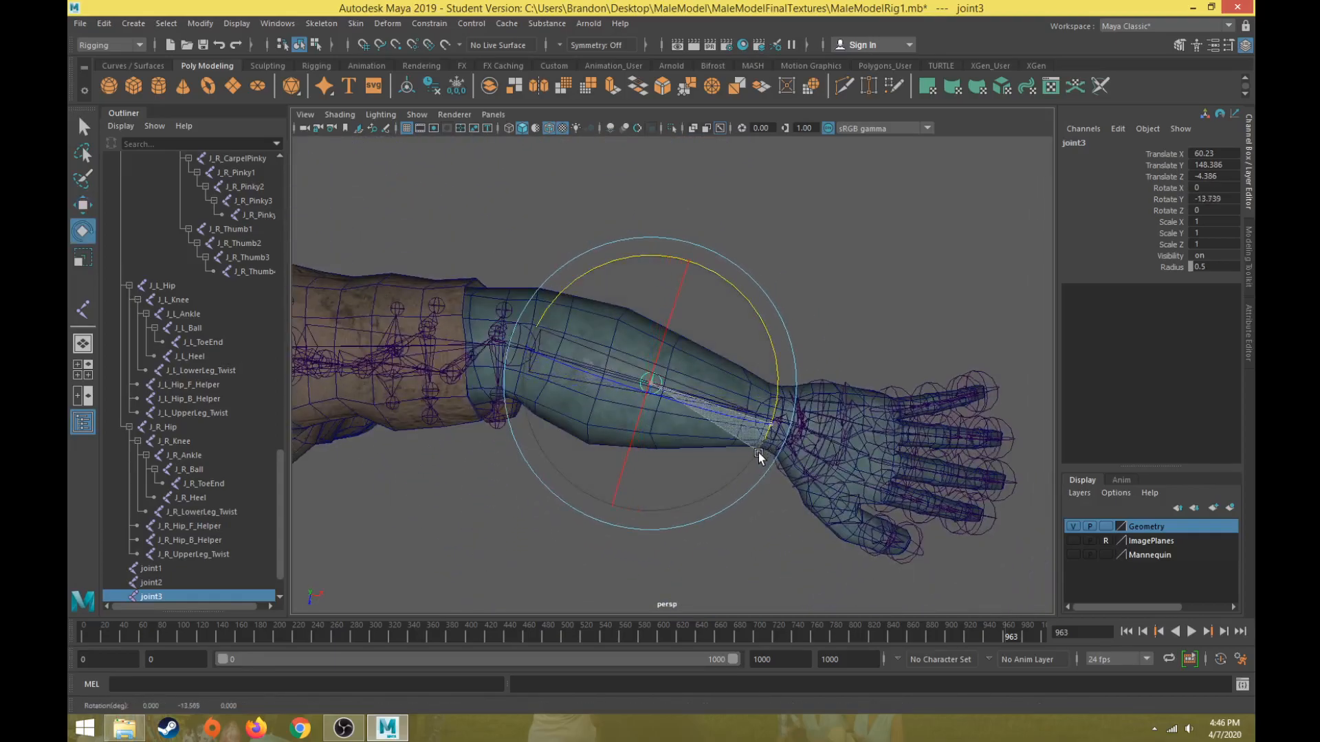
pyautogui.moveTo(760, 457); pyautogui.dragTo(751, 449)
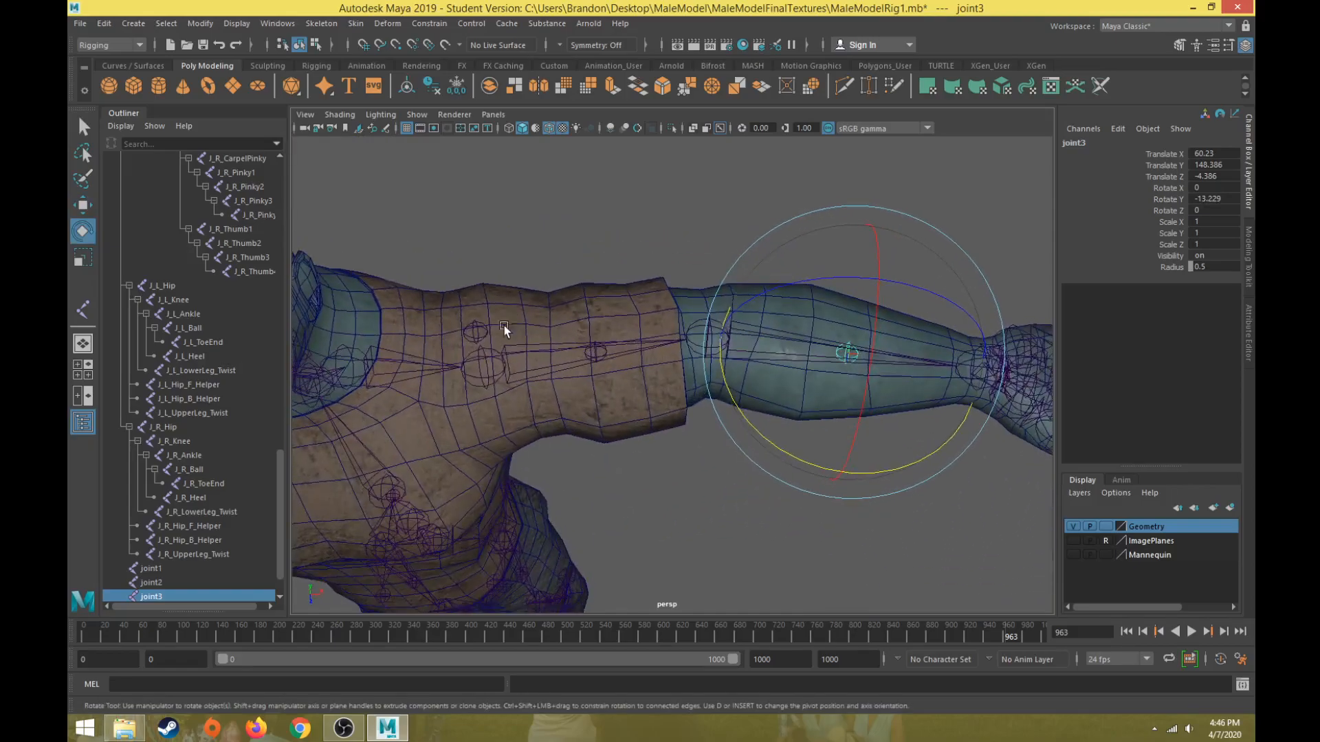
pyautogui.click(597, 353)
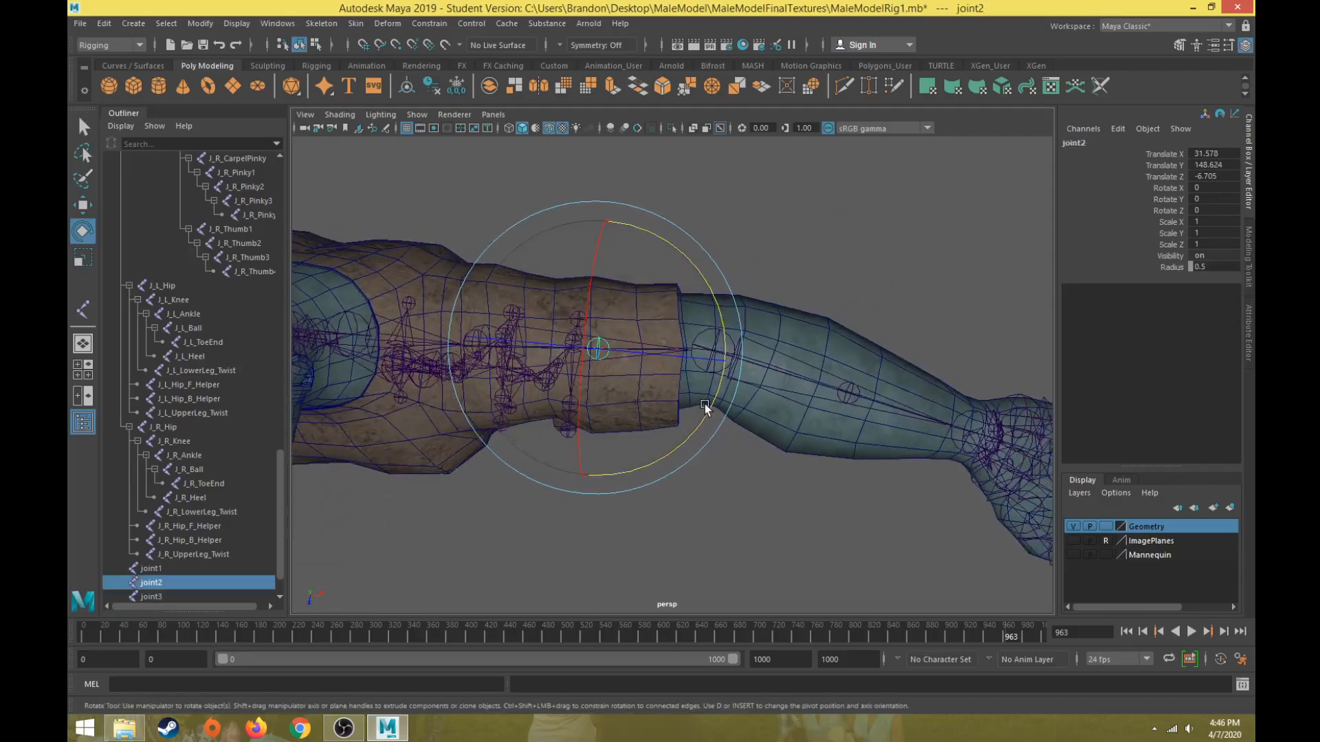
pyautogui.moveTo(705, 409); pyautogui.dragTo(518, 305)
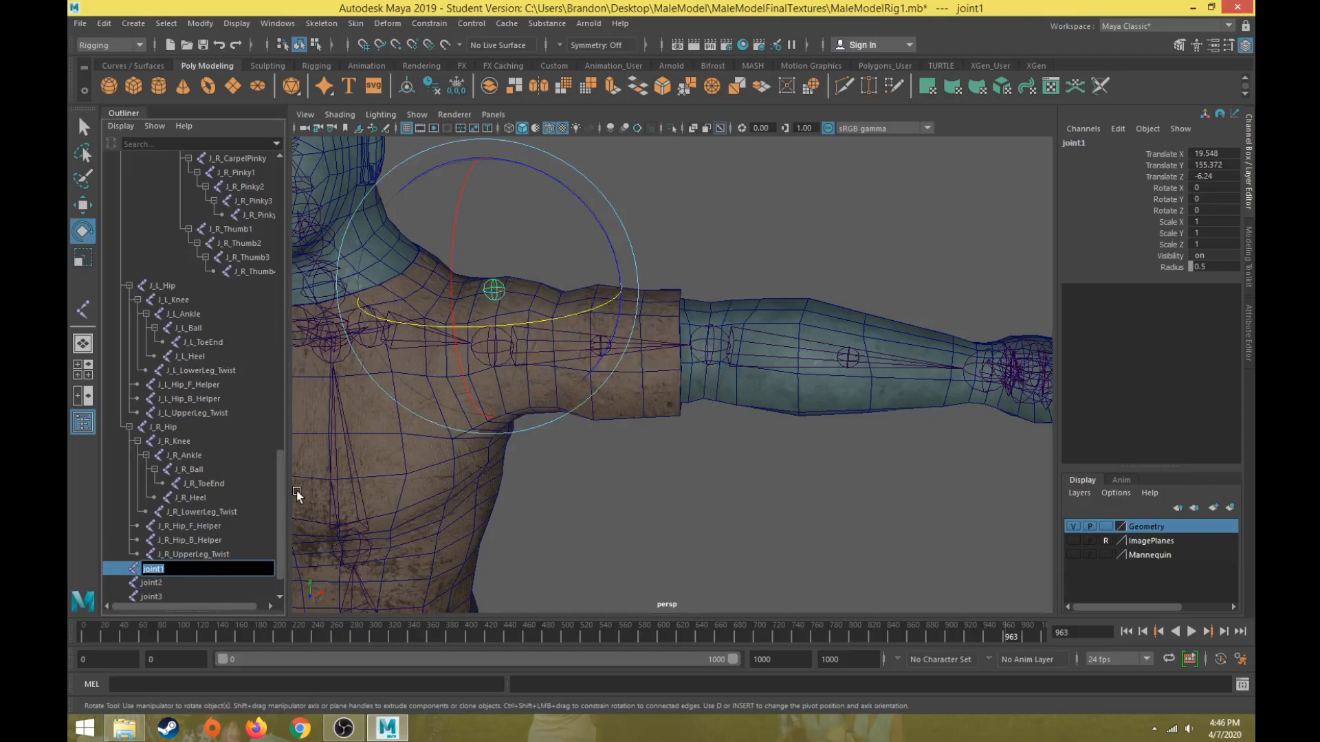
# Rename joint1 J_L_Shoulder_T_Helper and give the next arm joint the J_L_ prefix.
pyautogui.write('J_L_Shoulder')
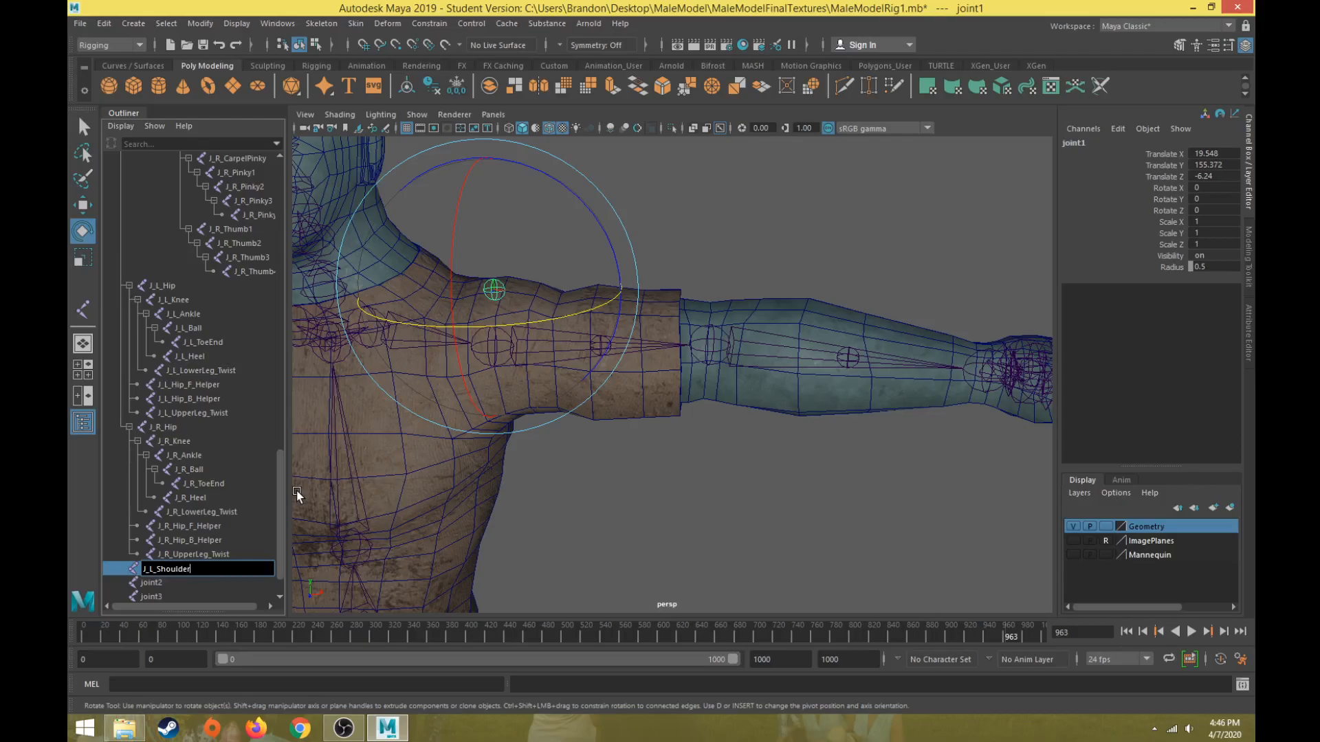
pyautogui.write('_T')
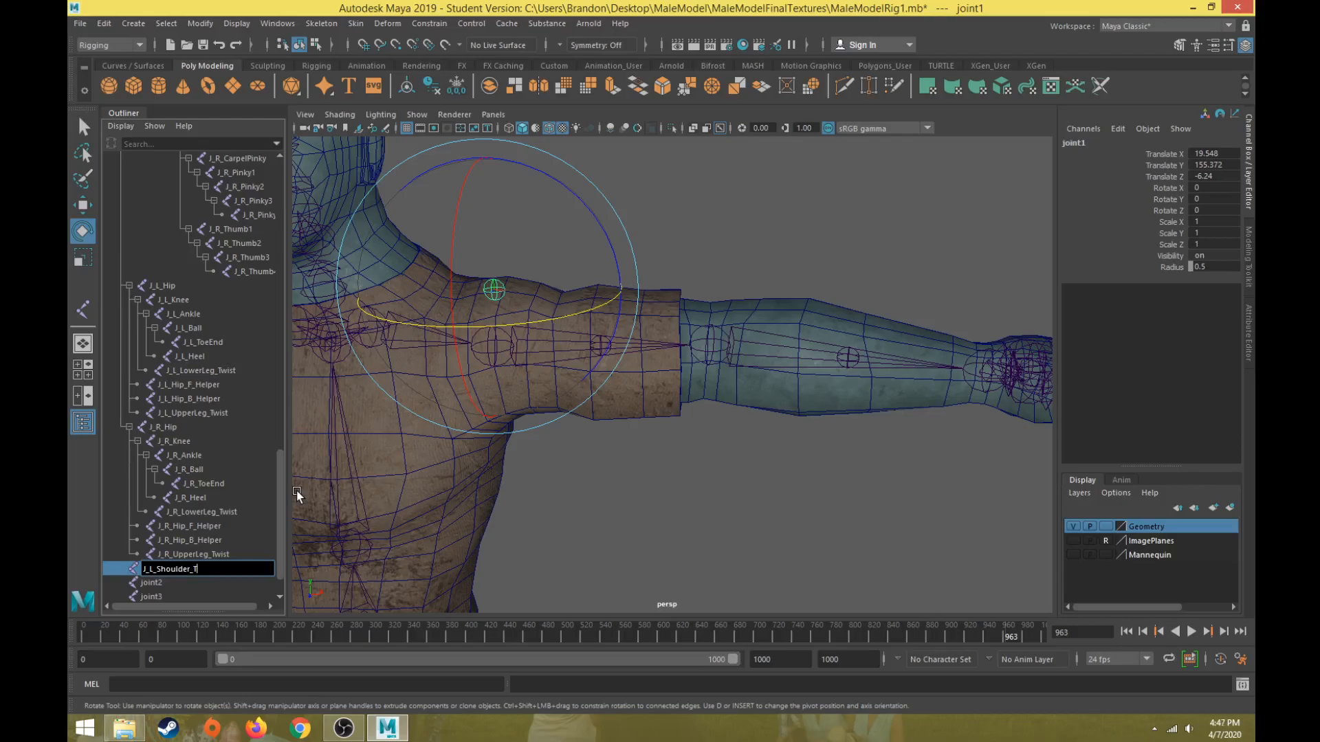
pyautogui.write('_Helper')
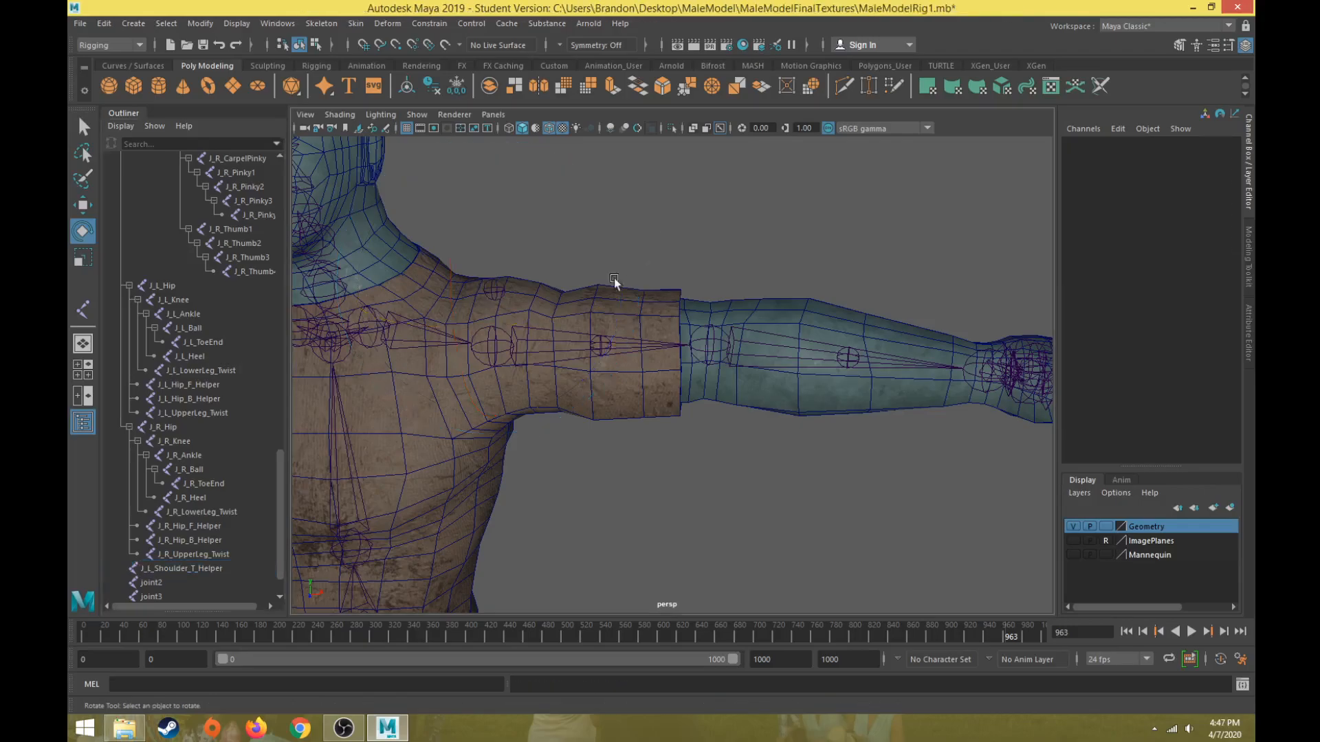
pyautogui.click(151, 582)
pyautogui.write('J_L_UpperArm_Twist')
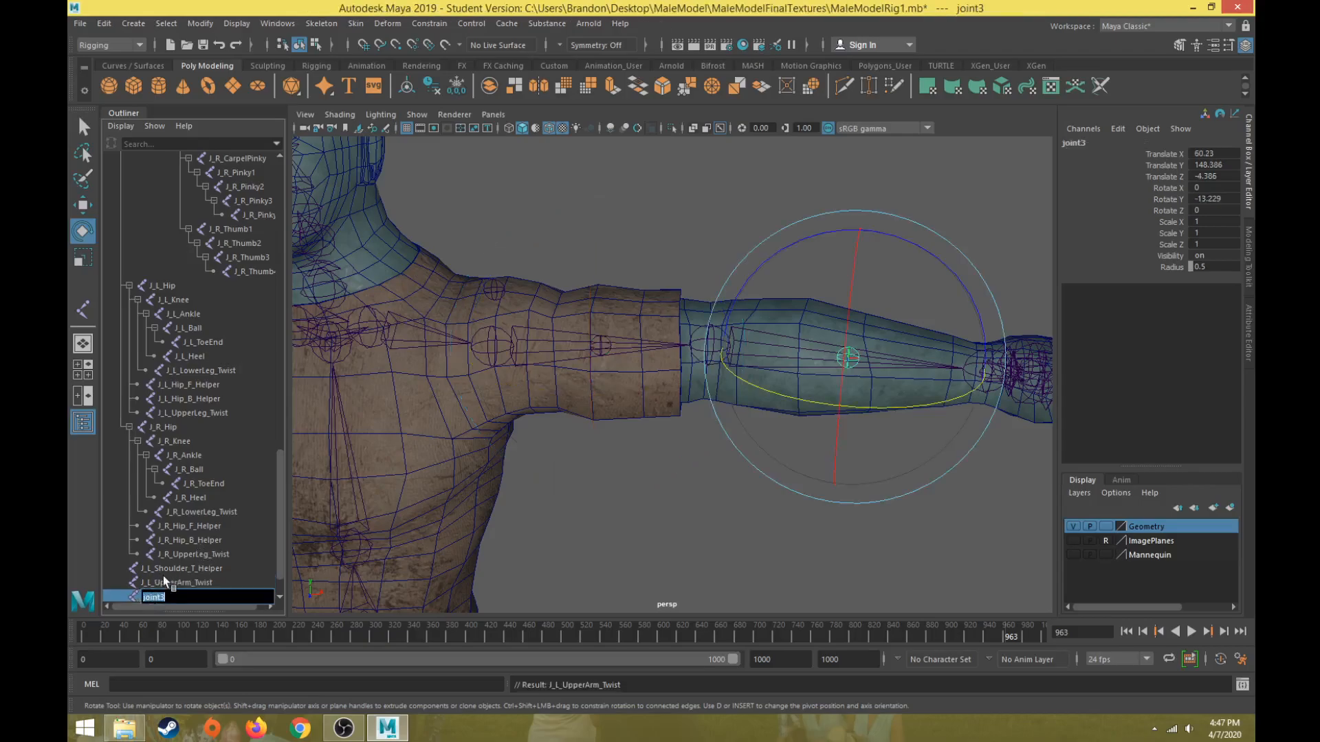
pyautogui.write('J_L_LowerARm_Twis')
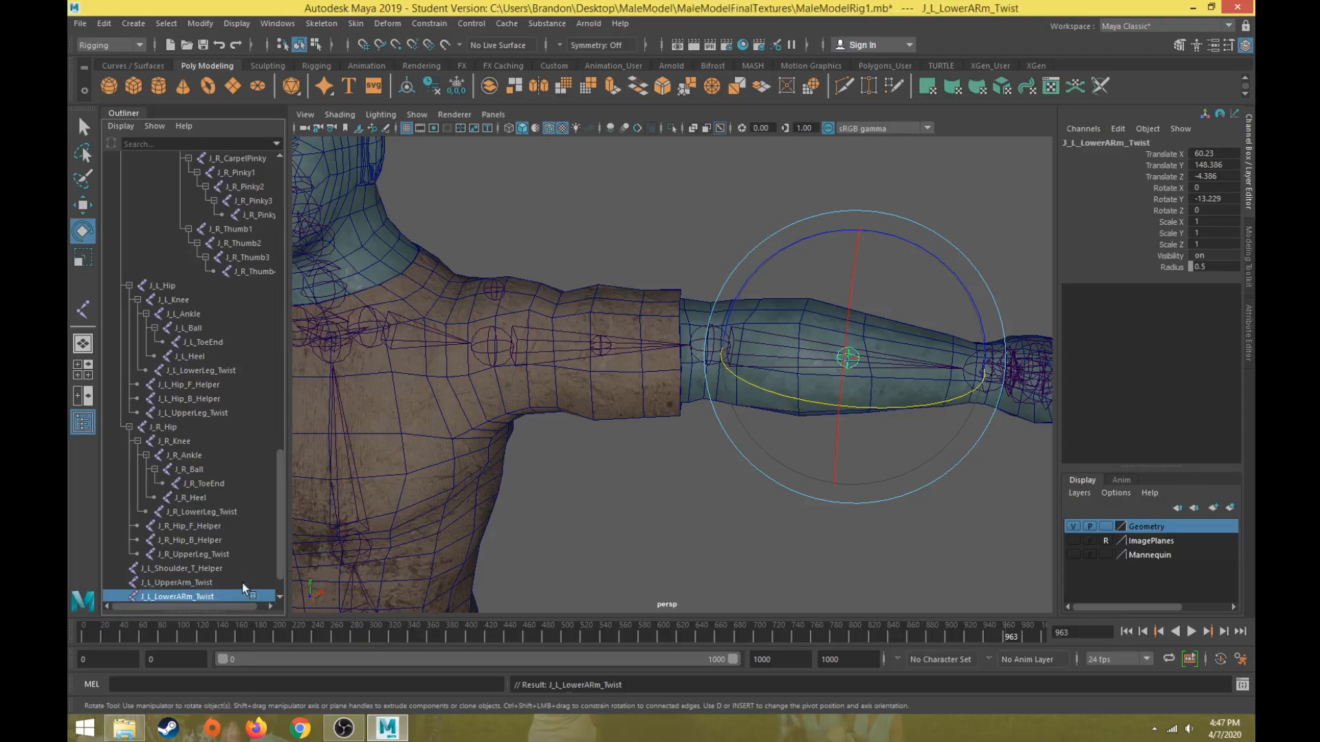
pyautogui.click(190, 568)
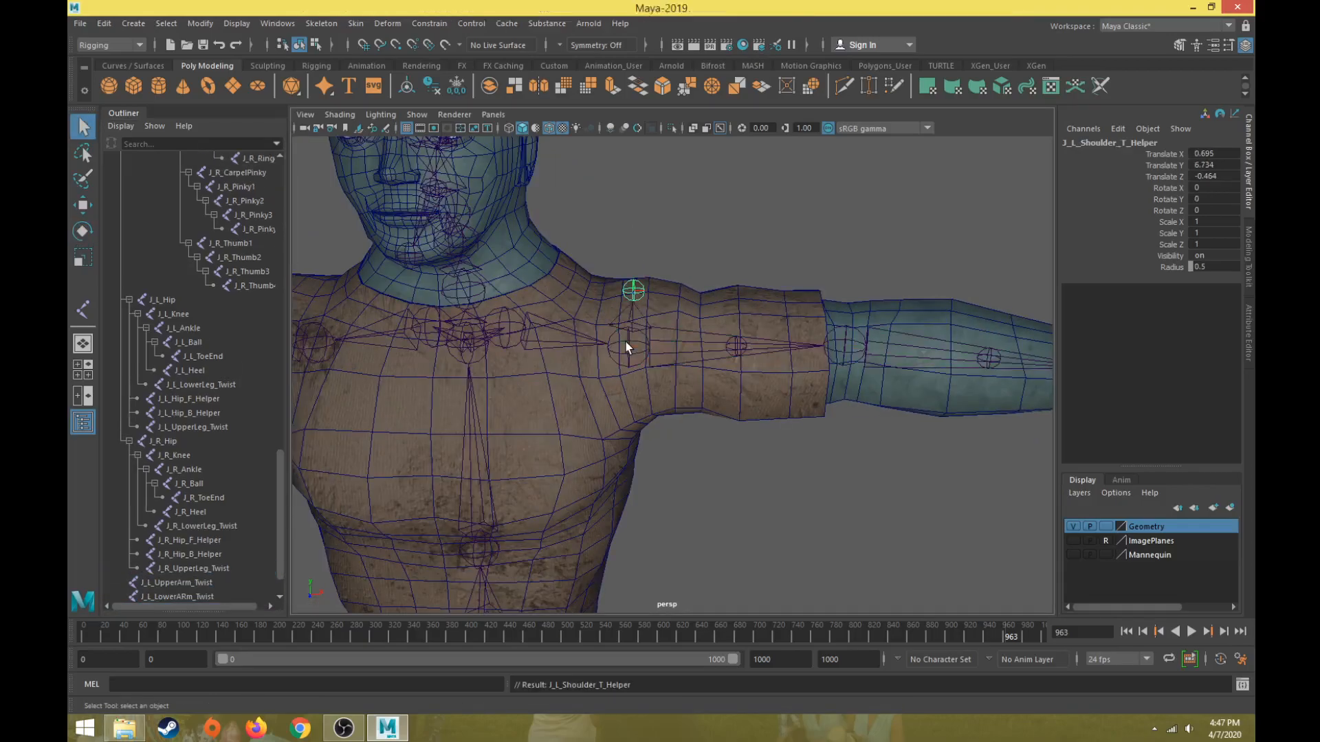
# Parent the lower-arm twist joint under J_L_Elbow.
pyautogui.click(732, 345)
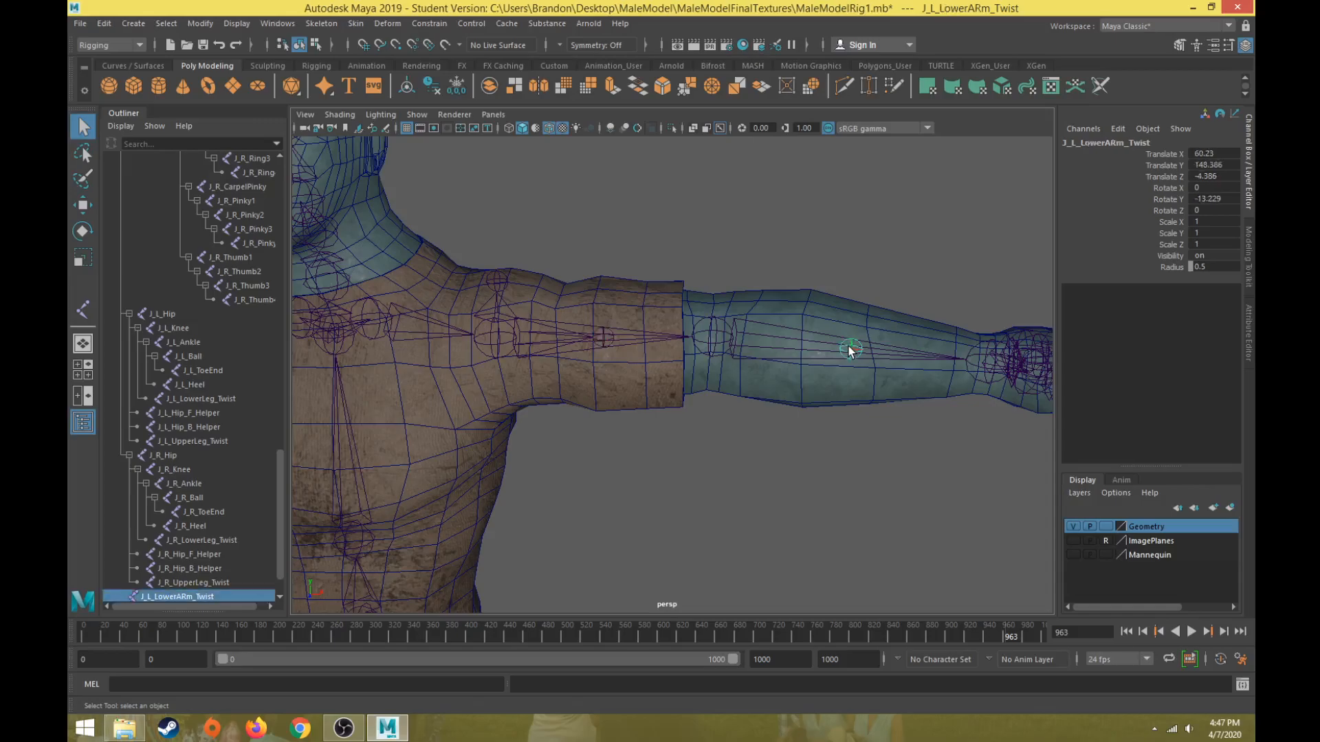
pyautogui.click(711, 341)
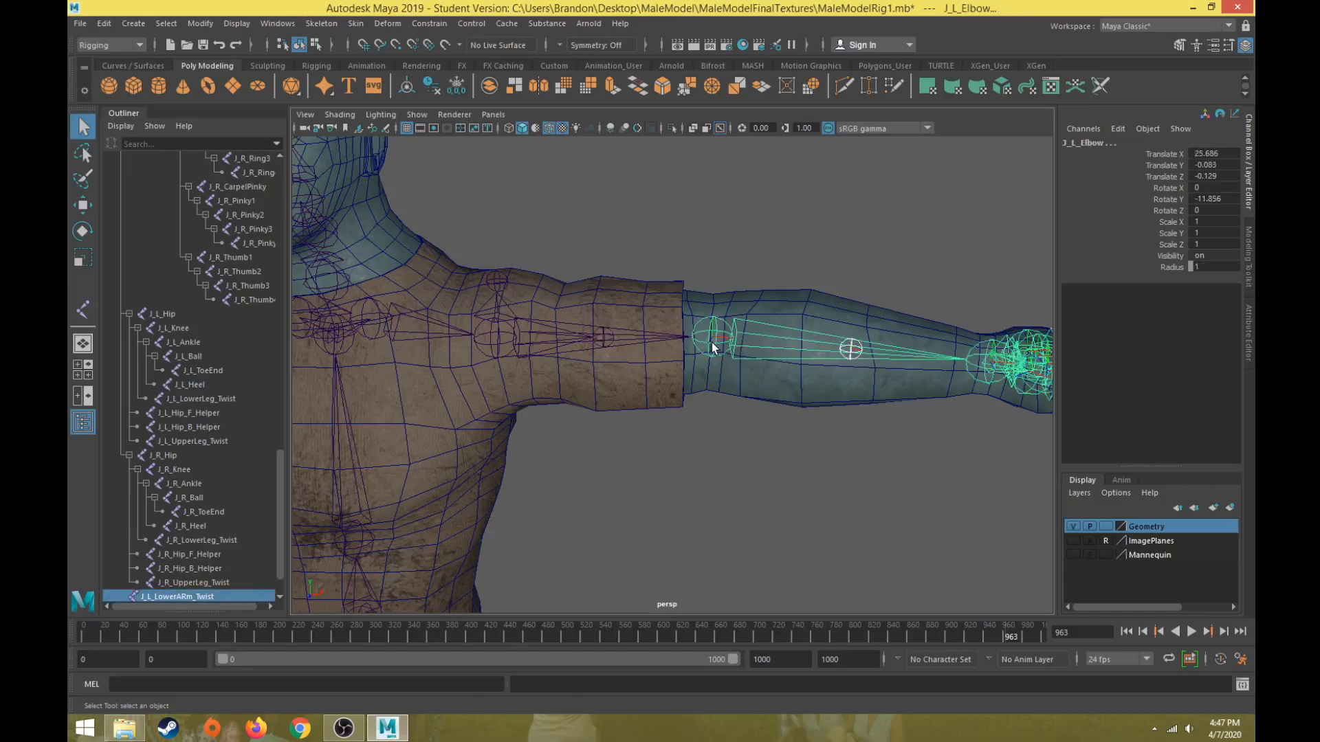
pyautogui.click(715, 341)
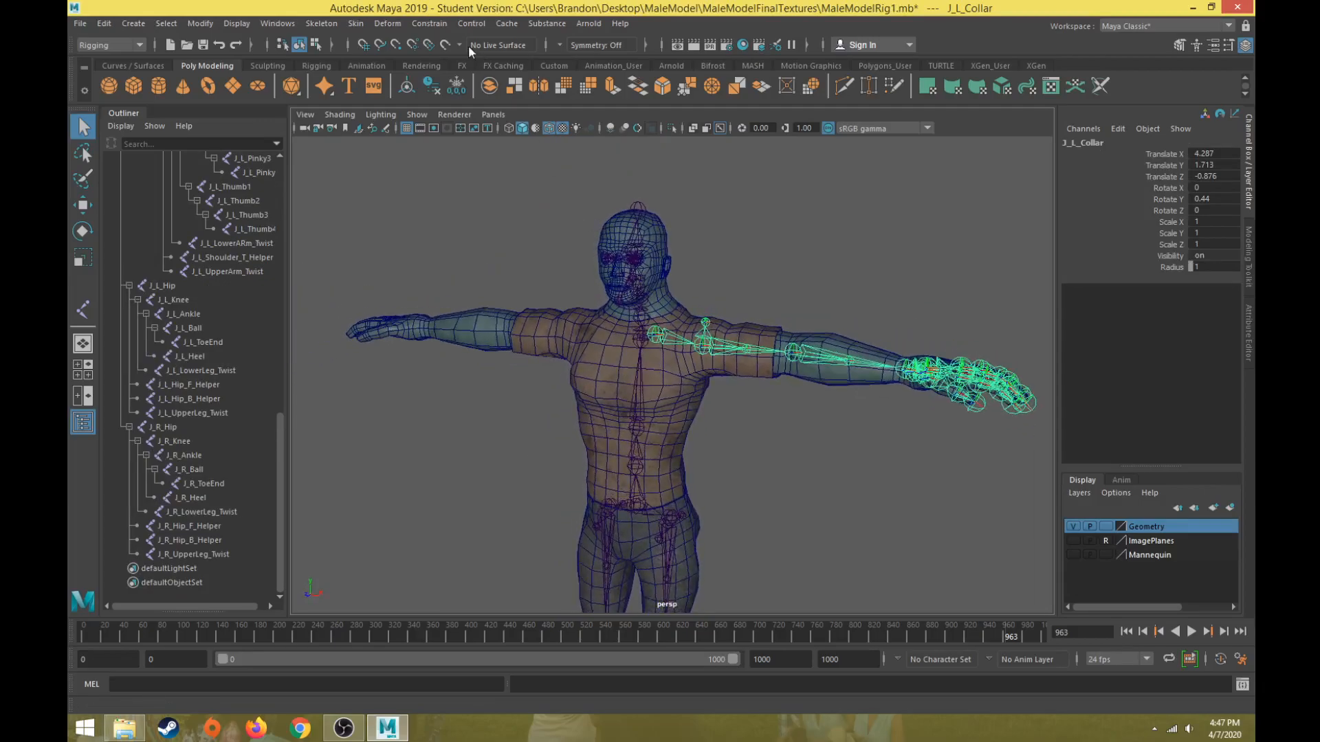
# Mirror J_L_Collar's arm chain to the right with J_L_ replaced by J_R_, then expand J_R_Collar.
pyautogui.click(321, 22)
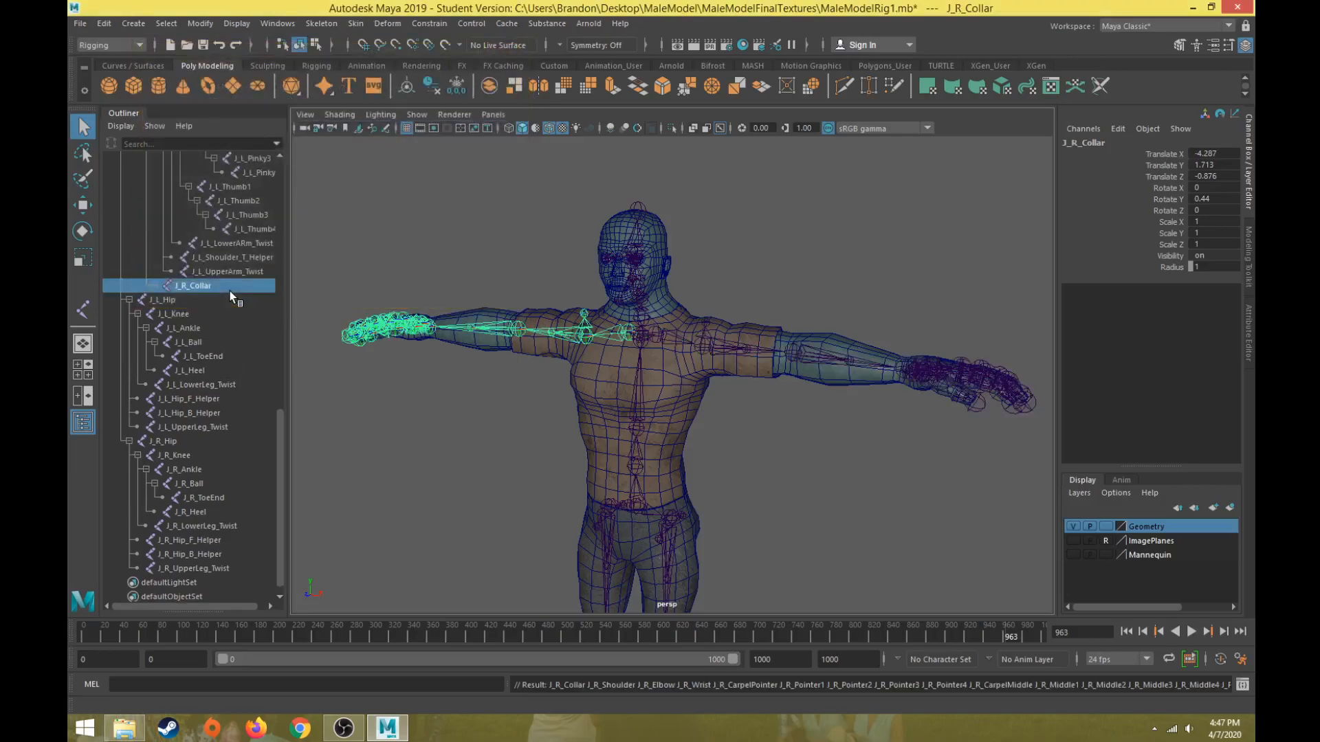
pyautogui.click(155, 285)
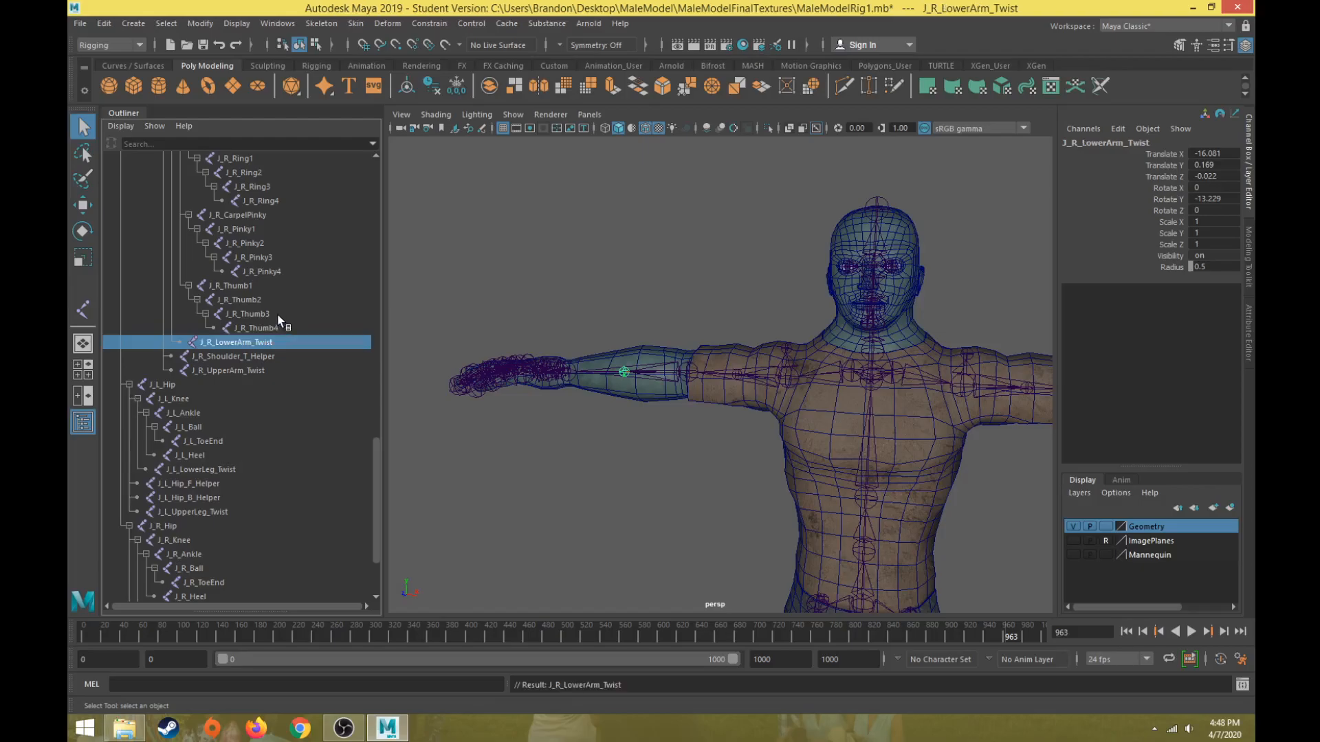
pyautogui.moveTo(736, 380)
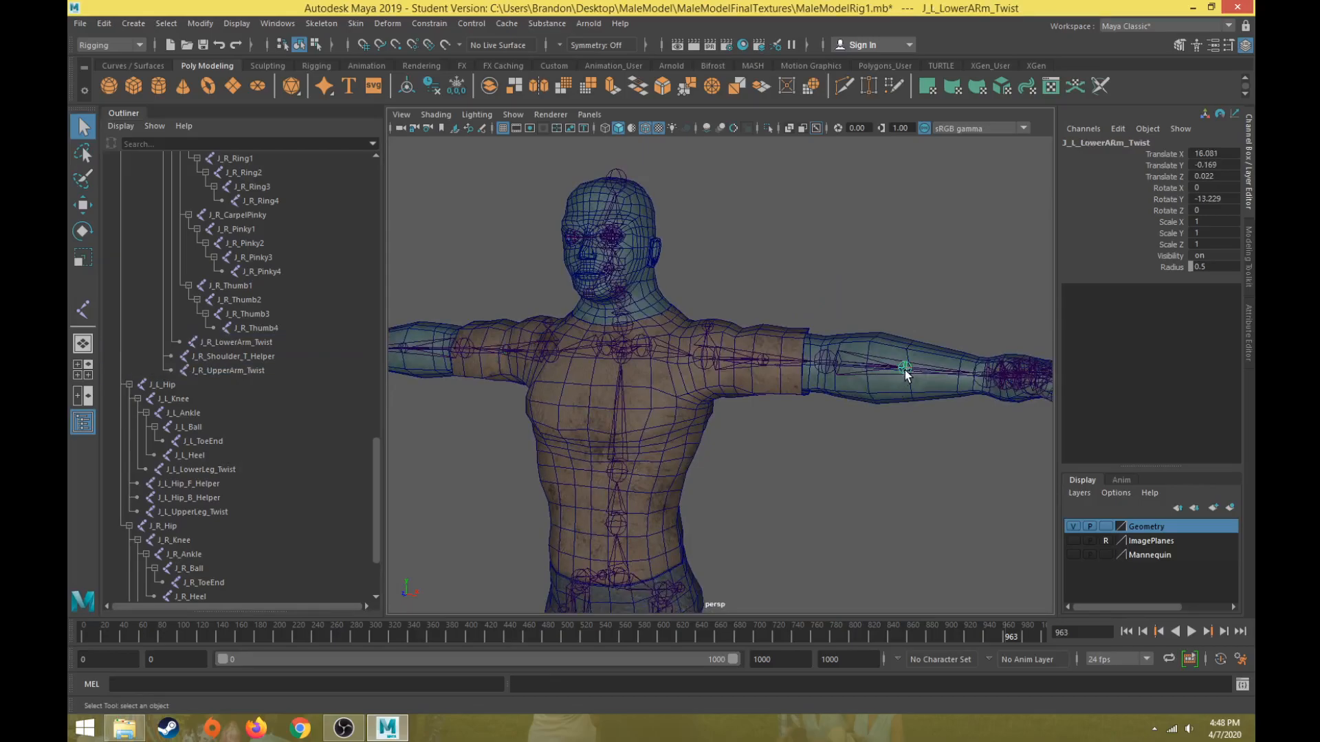
pyautogui.click(238, 371)
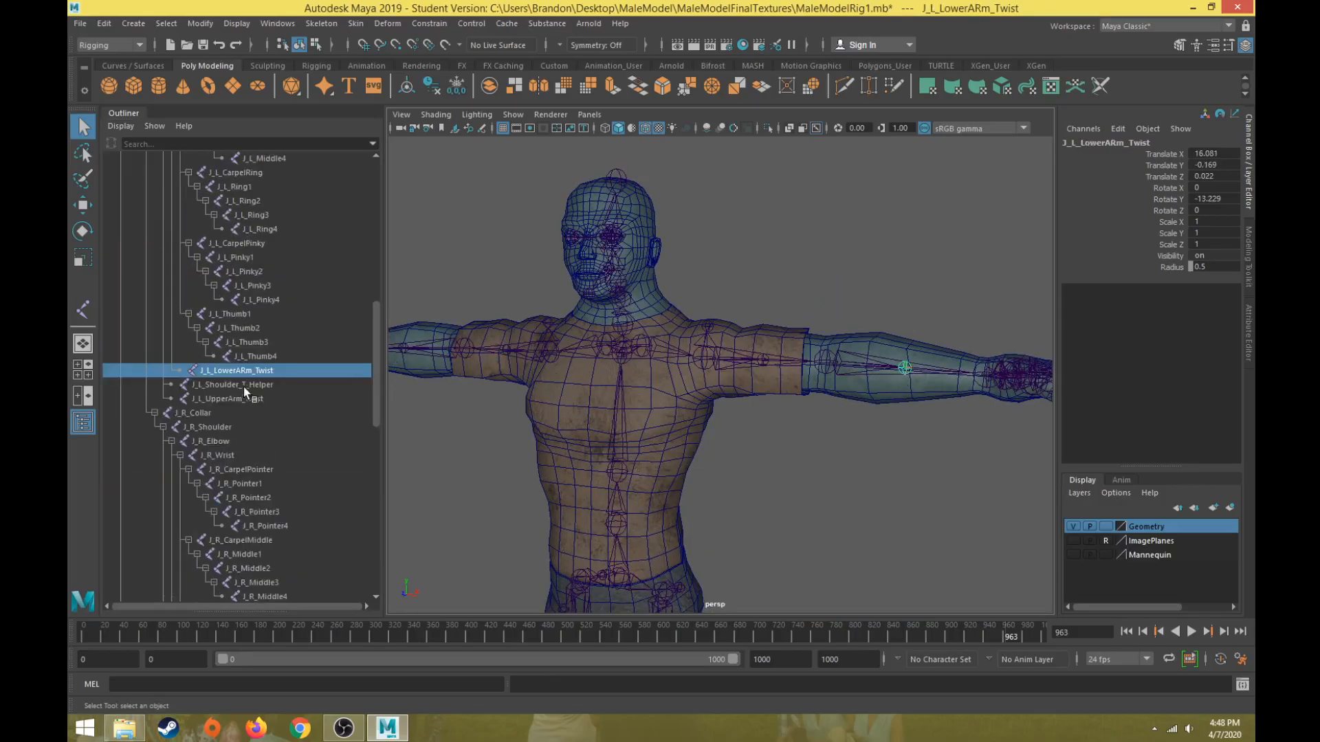
pyautogui.doubleClick(236, 371)
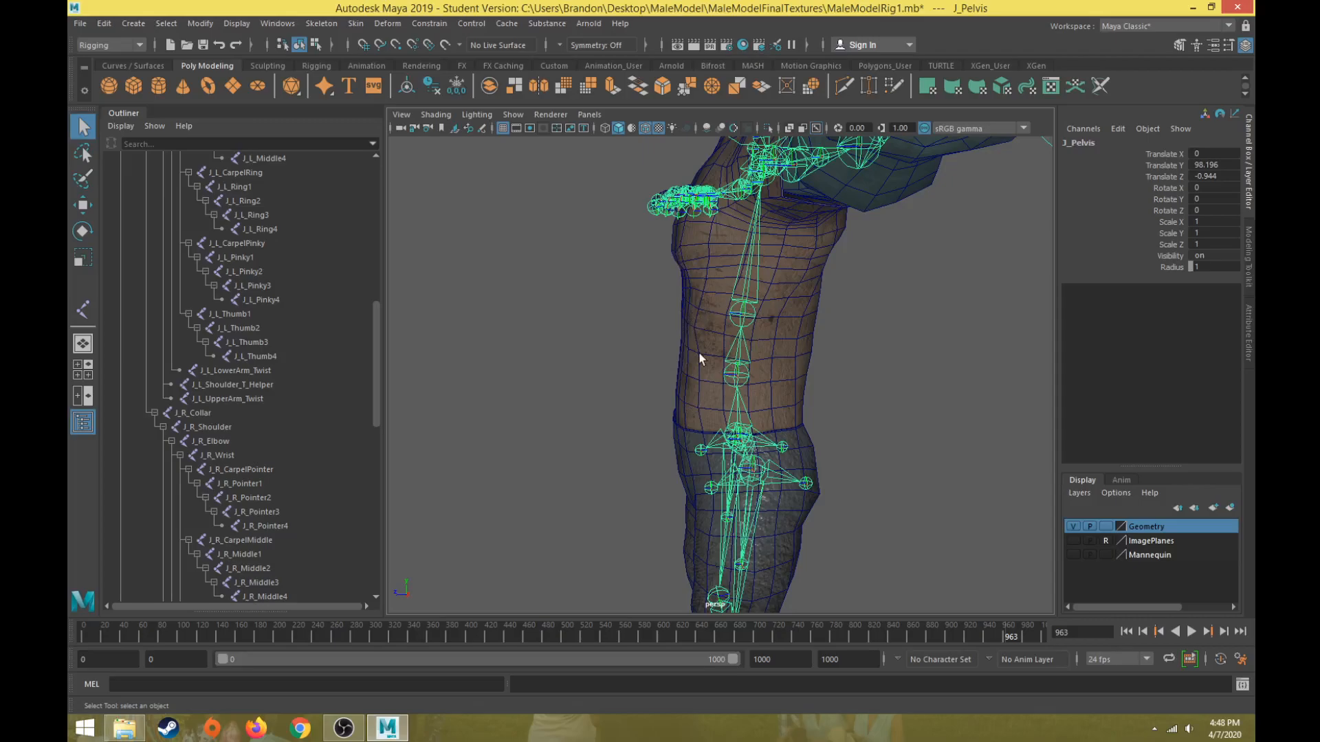
pyautogui.moveTo(741, 378)
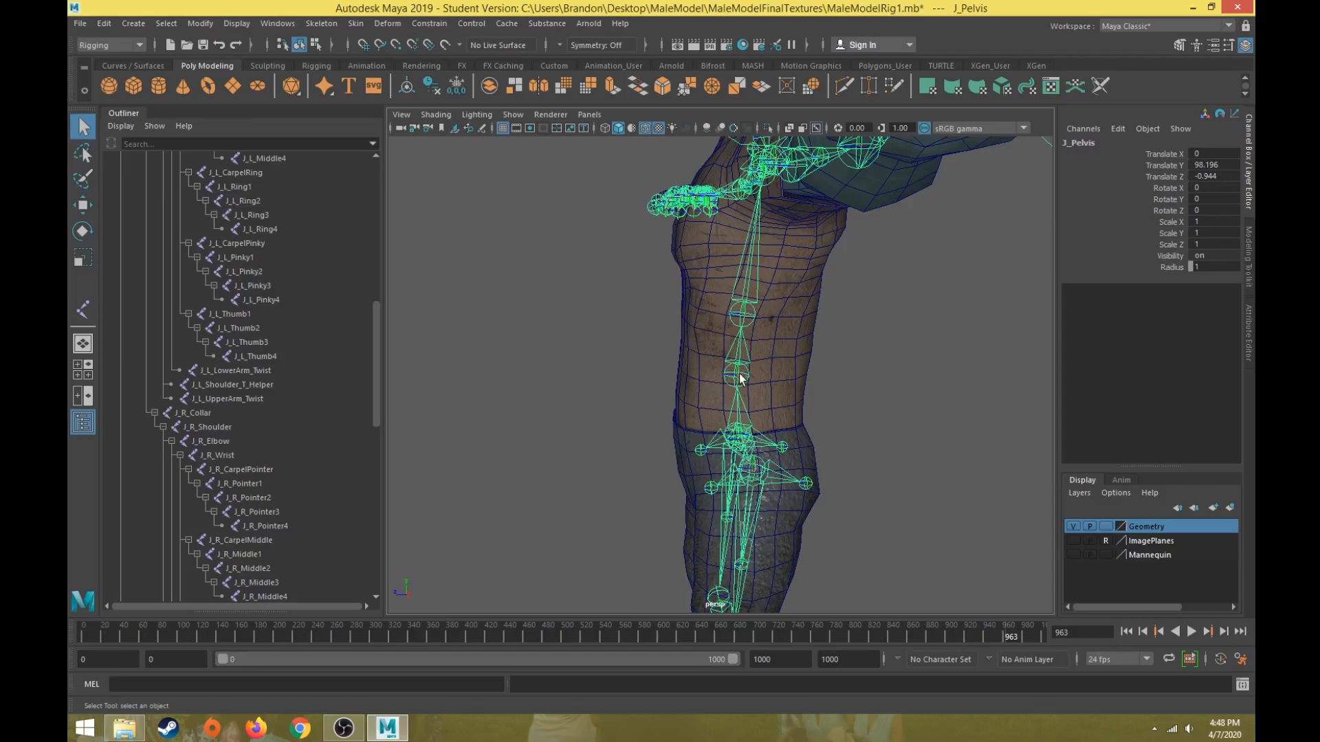